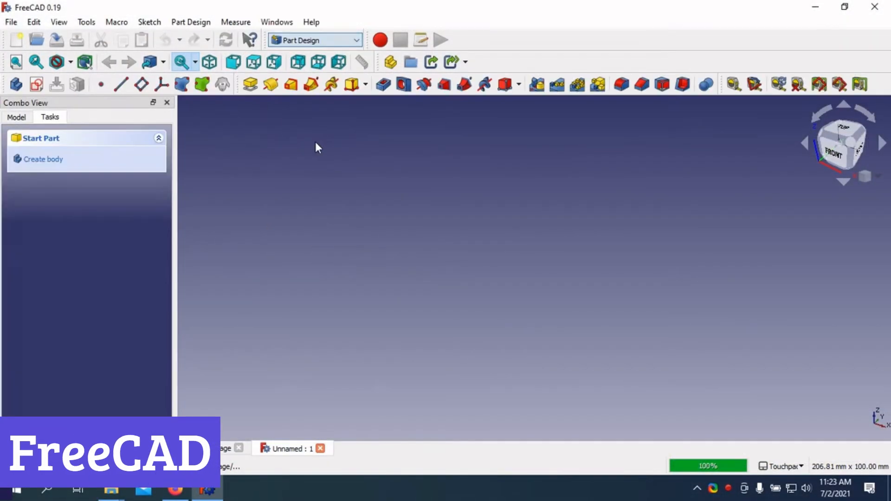
- Begin a new body sketch on the XY plane
left_click(42, 159)
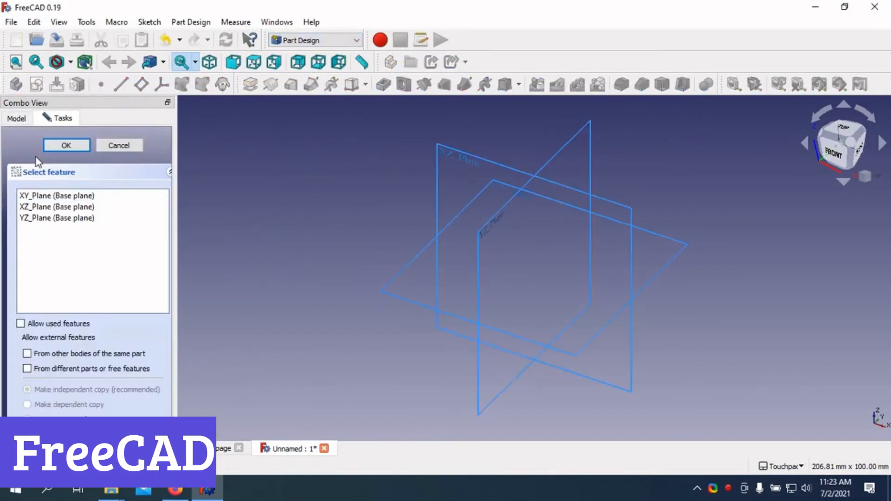
left_click(57, 196)
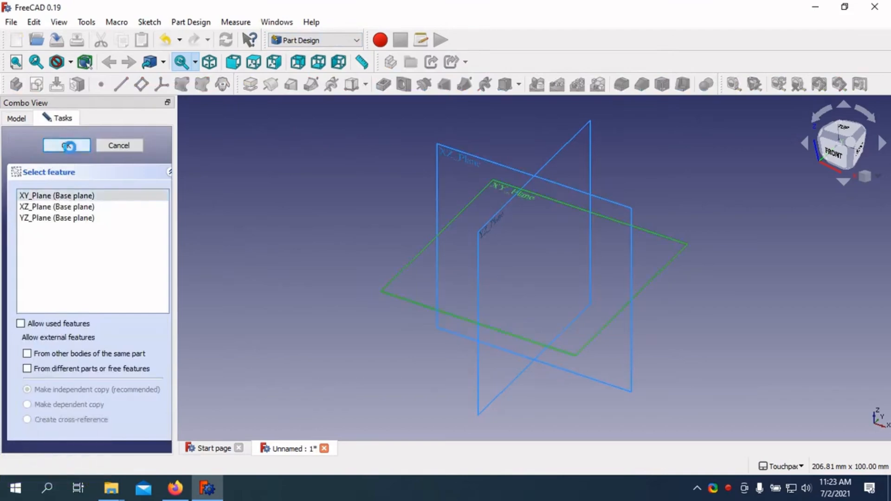
left_click(66, 146)
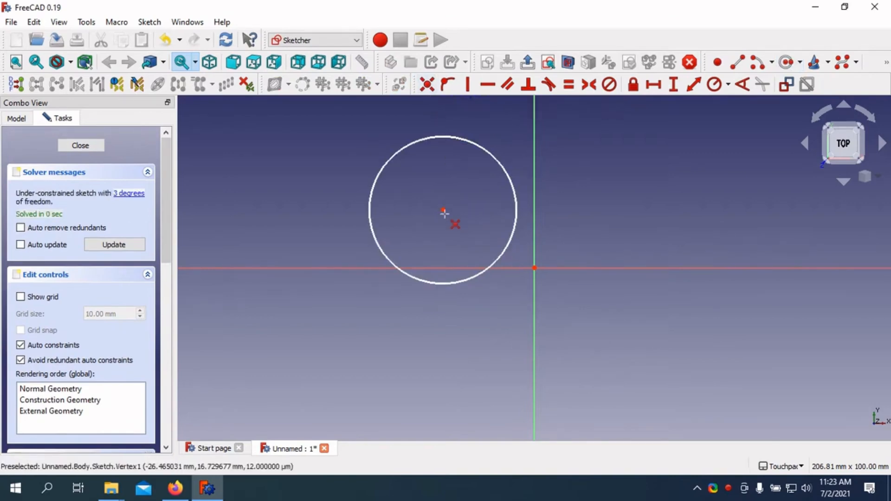
- Draw a circle centred on the origin, constrain its diameter to 36 mm and close the sketch
left_click_drag(444, 214, 535, 267)
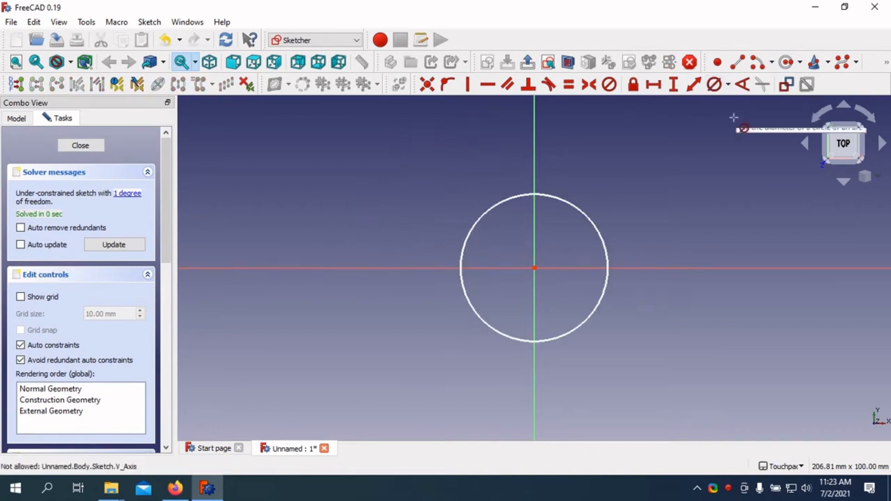
left_click(535, 270)
type("36")
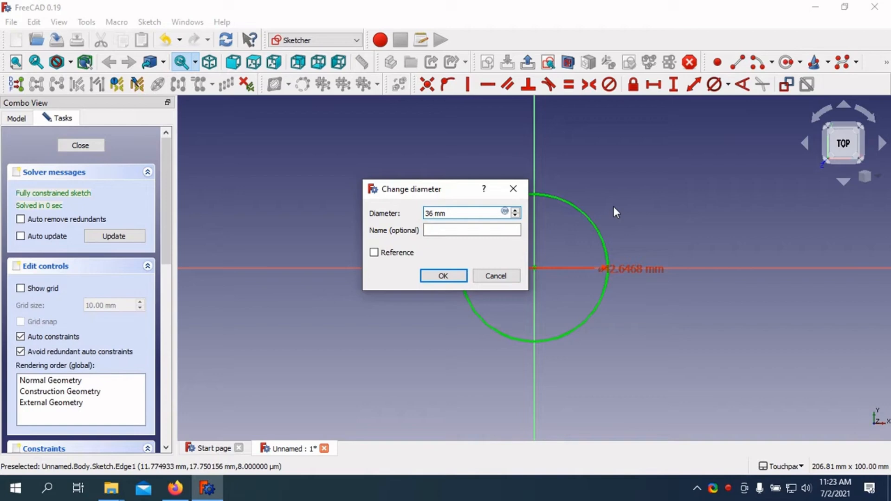
left_click(442, 276)
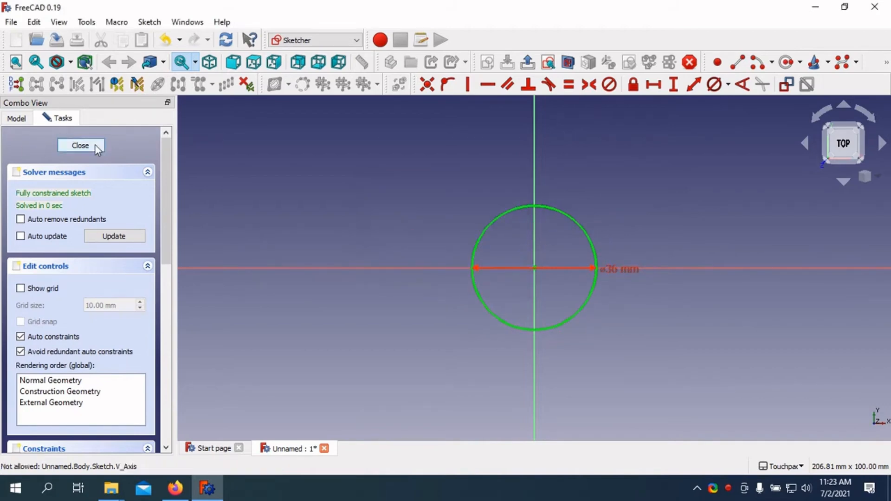
left_click(80, 146)
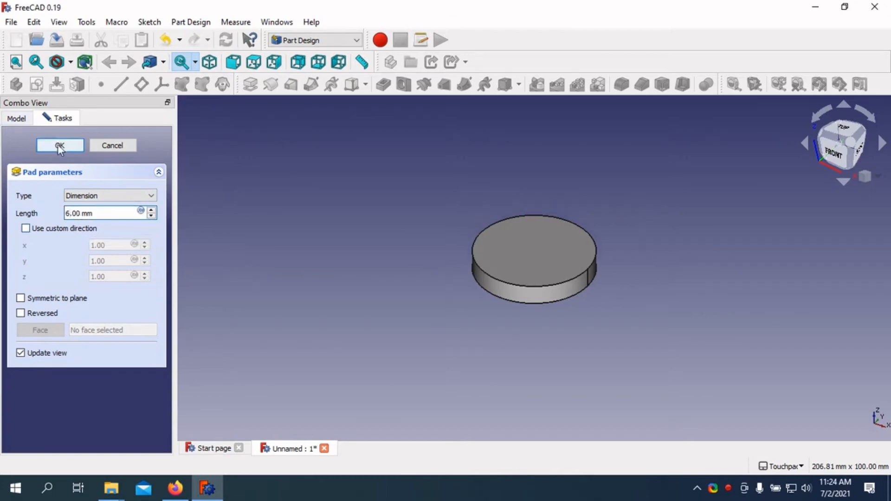
- Pad the circle sketch into a 6 mm thick solid disc
left_click(60, 146)
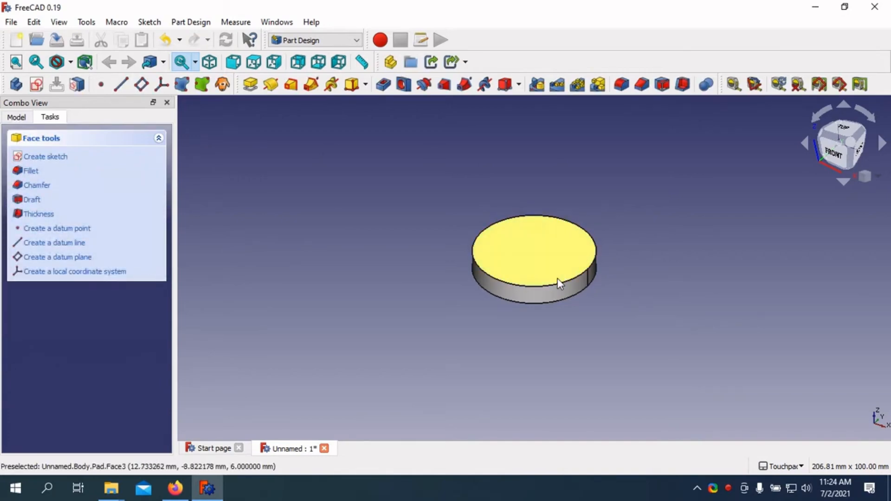
- Sketch a small rectangle at the disc's top-face rim with a 0.6 mm short edge
left_click(46, 156)
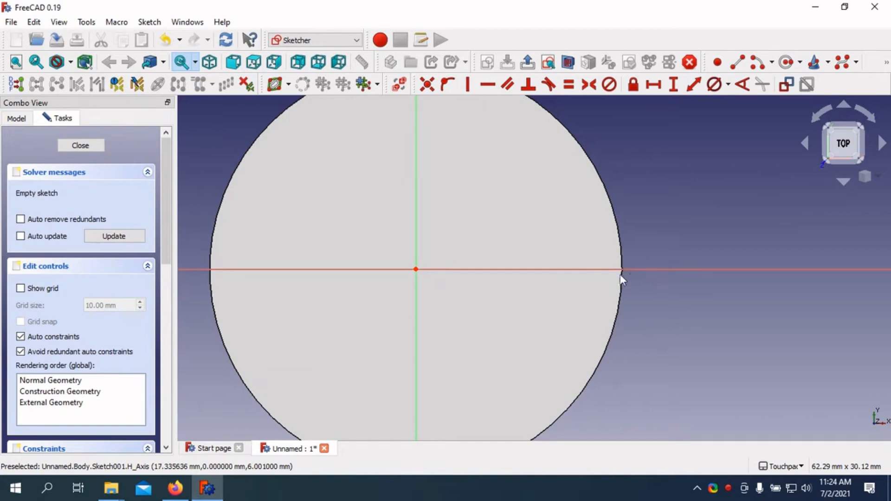
mouse_move(719, 112)
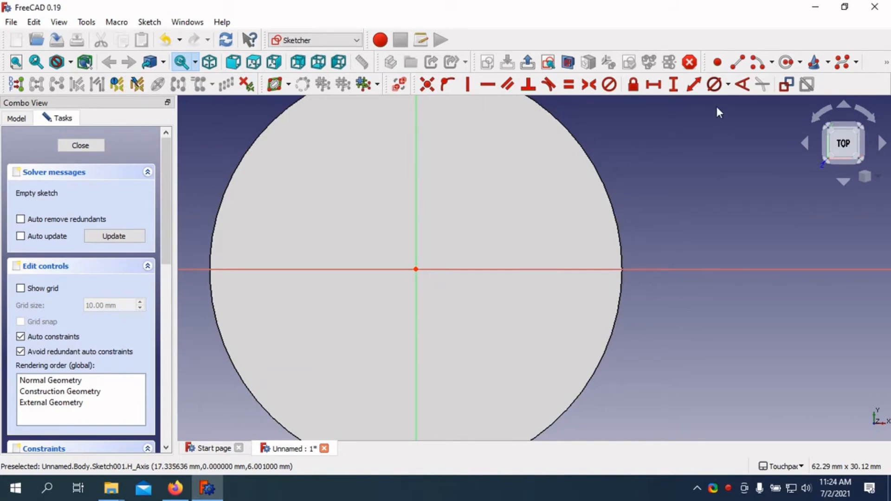
left_click(741, 84)
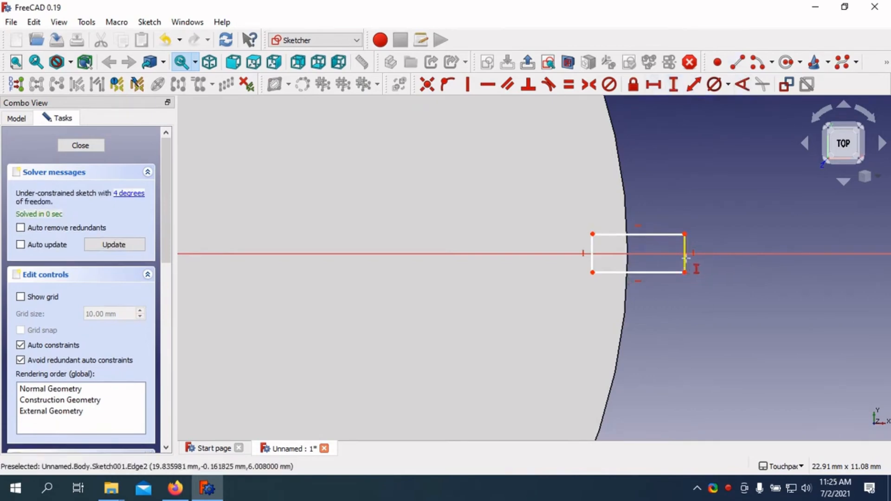
left_click(686, 259)
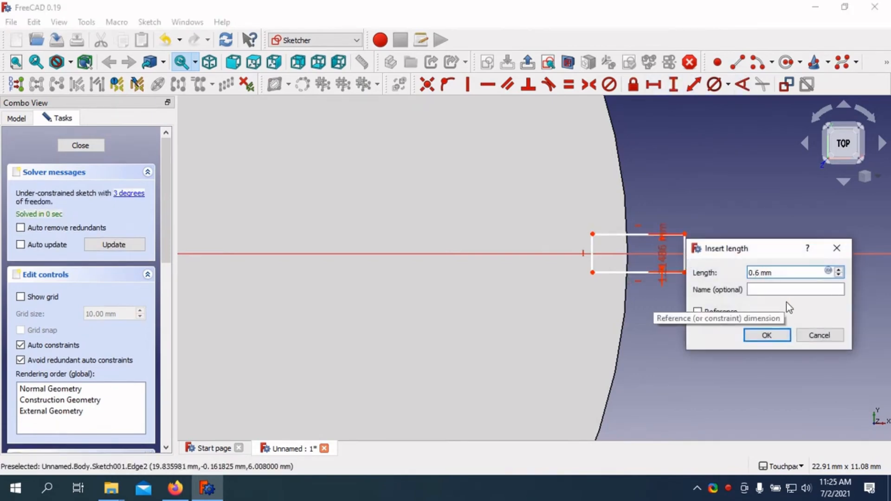
left_click(766, 335)
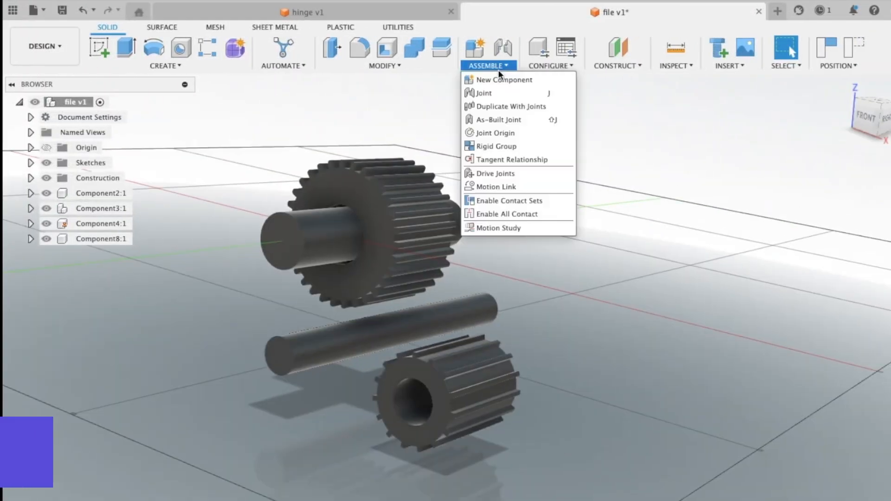
- Create a joint between the large gear and the shaft's snap point
left_click(487, 93)
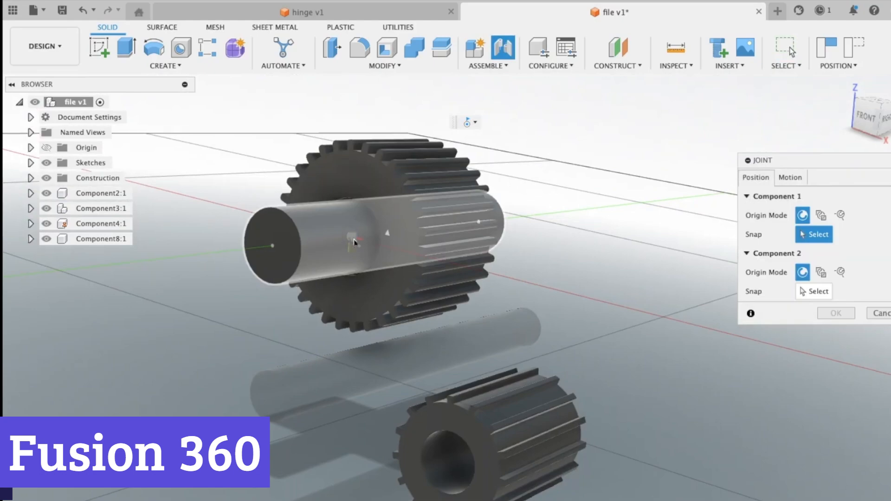
left_click(834, 313)
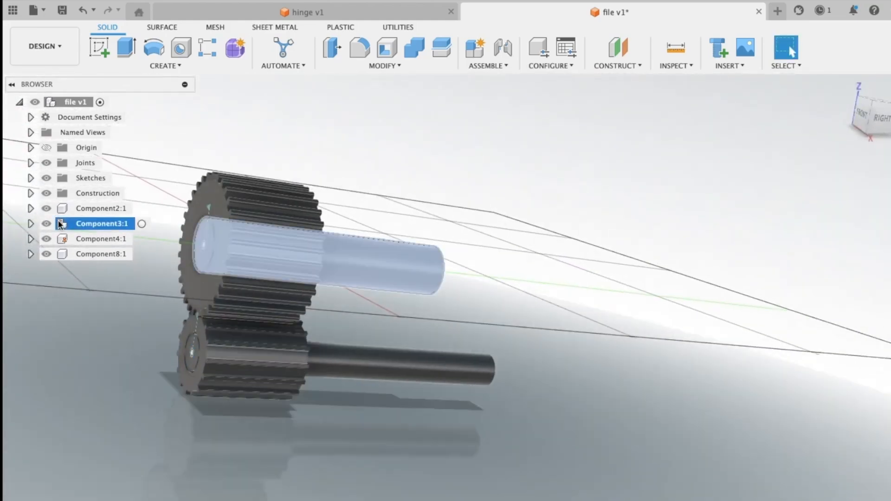
- Edit Component3's joint to a -45 degree angle and clear the selection
left_click(31, 223)
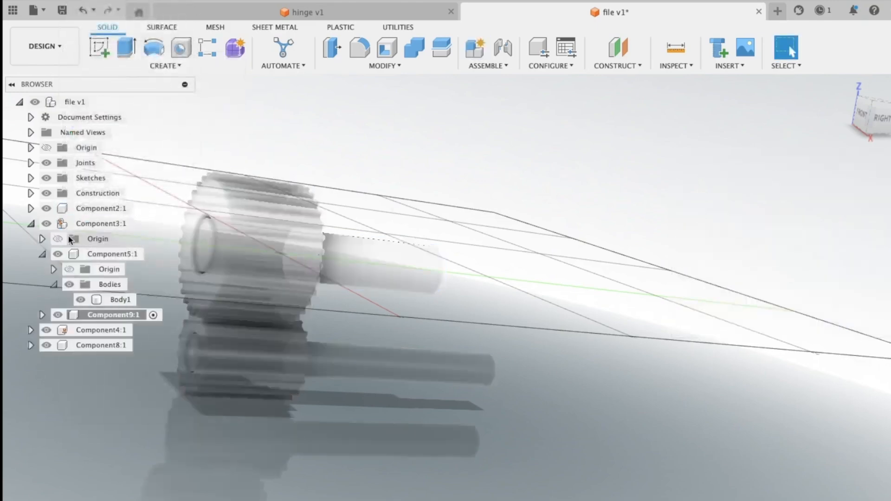
left_click(101, 224)
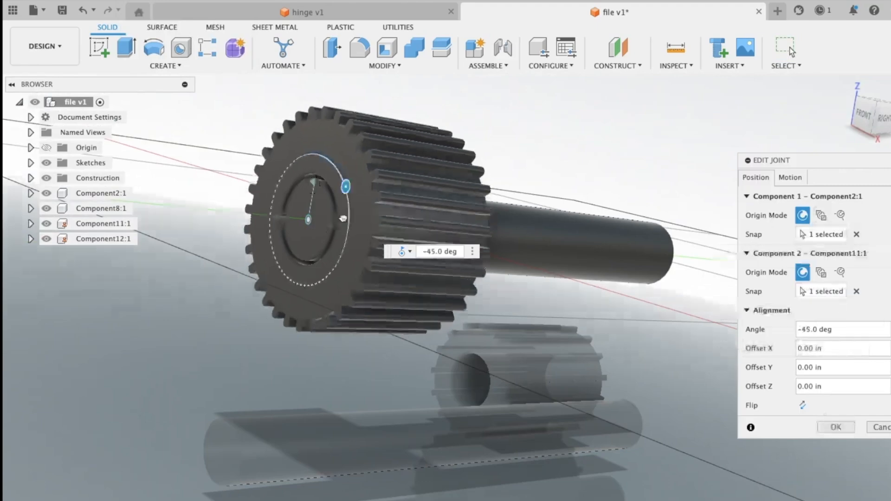
left_click(835, 427)
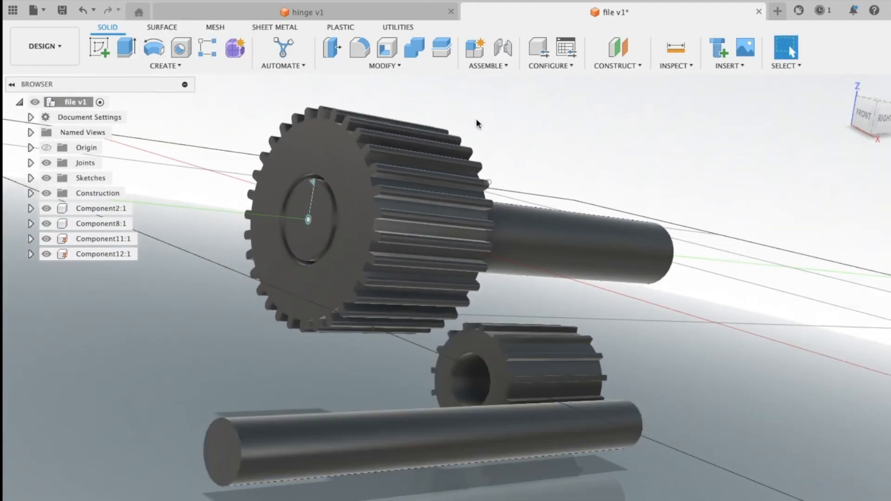
left_click(502, 47)
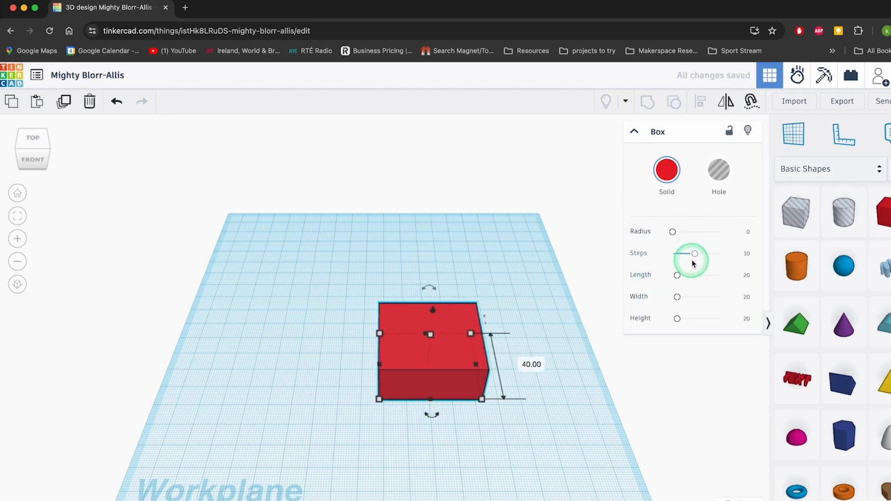
- Set the box's steps to 10 and drag its footprint through 50 by 50 down to 34.52 by 34.52
left_click_drag(677, 275, 685, 279)
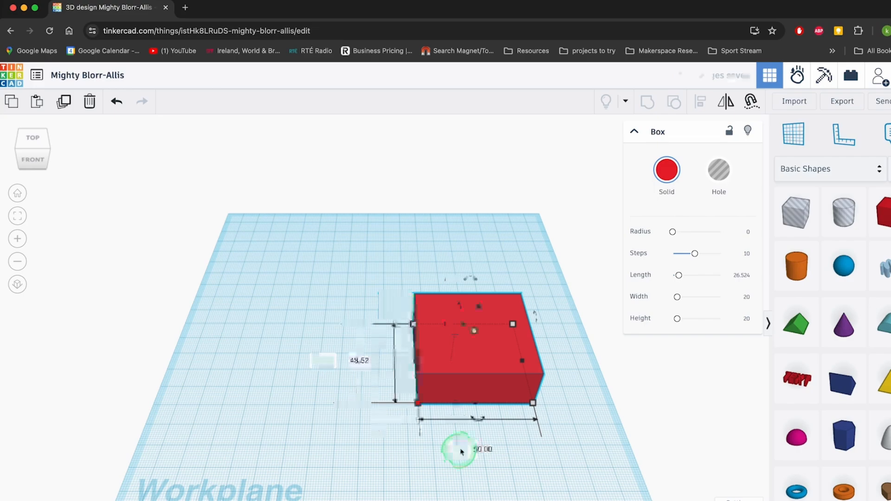
left_click_drag(460, 449, 528, 429)
type("50")
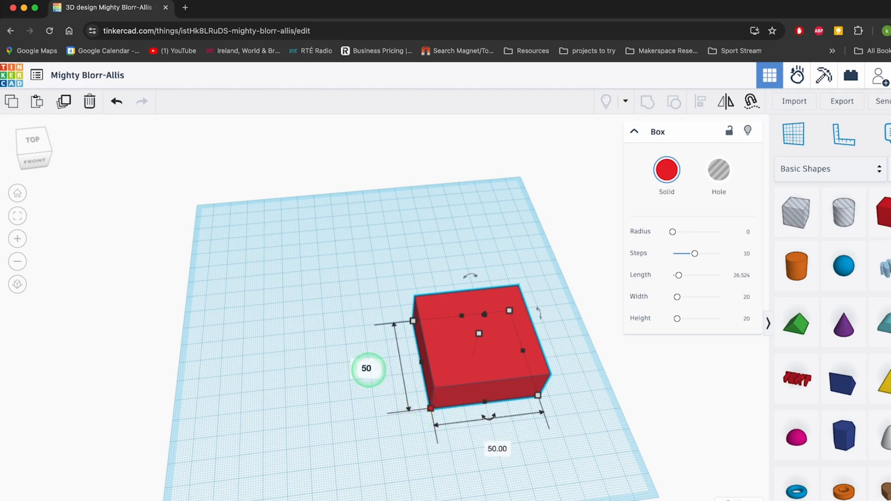
left_click_drag(431, 409, 461, 378)
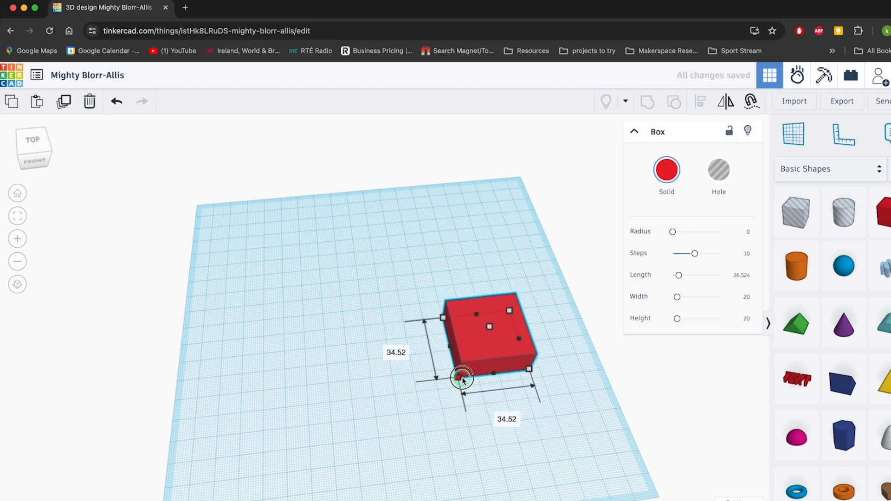
left_click_drag(461, 379, 393, 448)
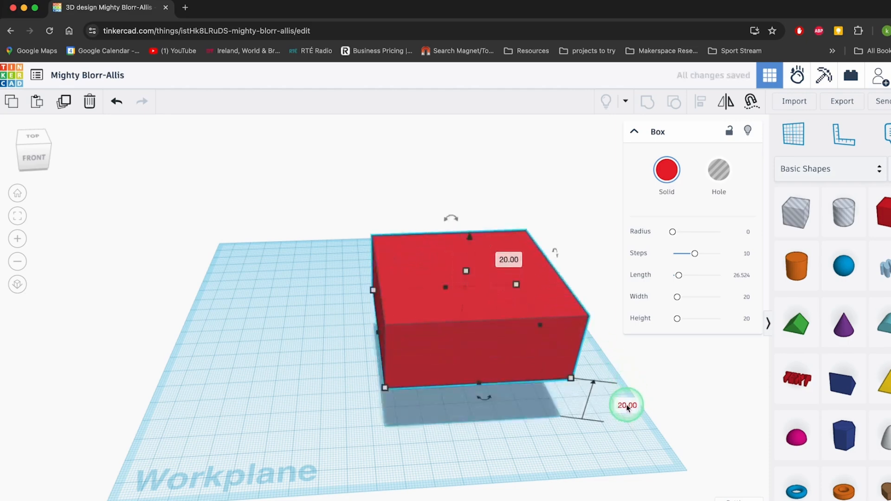
- Lower the red box down onto the workplane and deselect it
left_click_drag(626, 405, 467, 246)
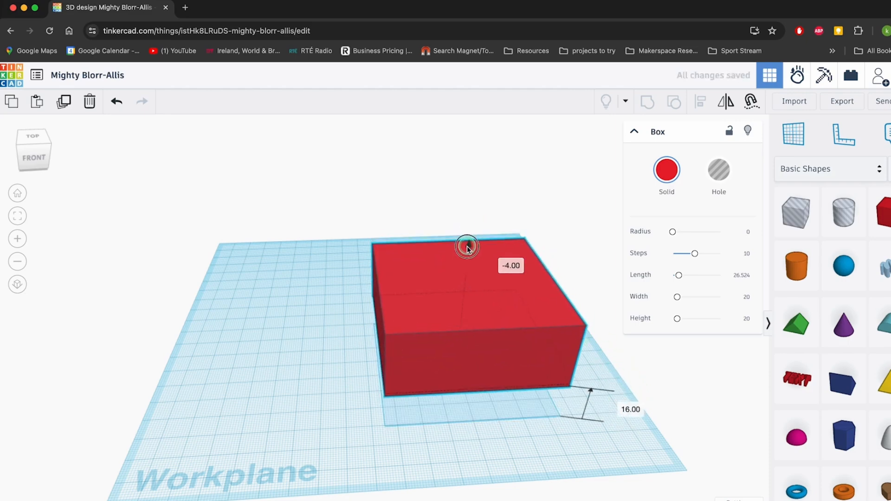
left_click_drag(466, 245, 464, 283)
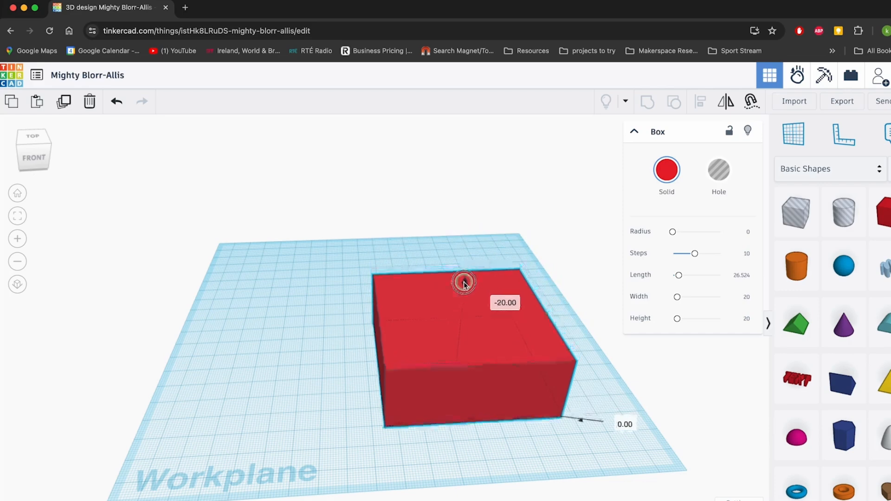
left_click(464, 284)
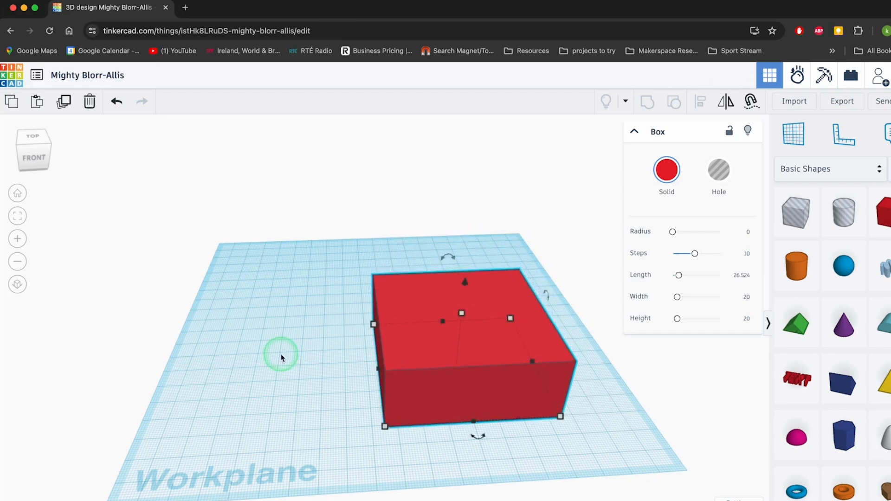
mouse_move(18, 285)
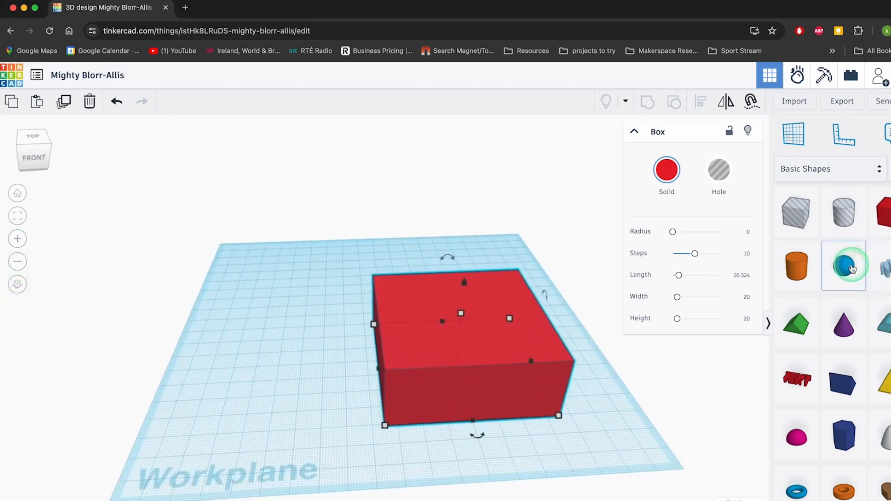
- Drop a sphere from Basic Shapes onto the workplane beside the box
left_click(844, 265)
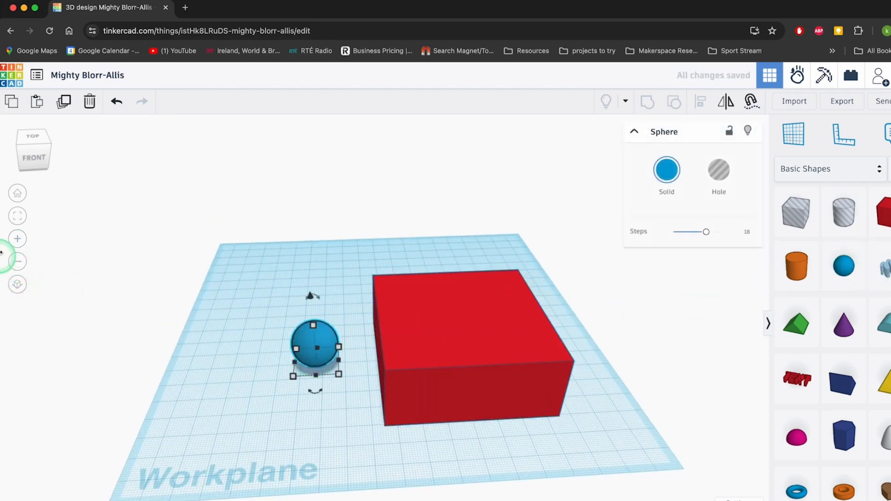
left_click(18, 194)
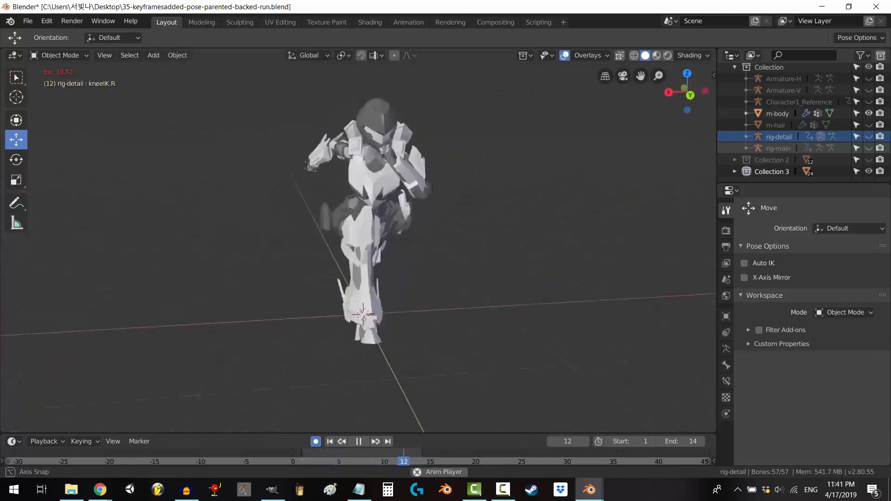
- In the Animation workspace, key the run pose with LocRotScale at frame 0
left_click(409, 23)
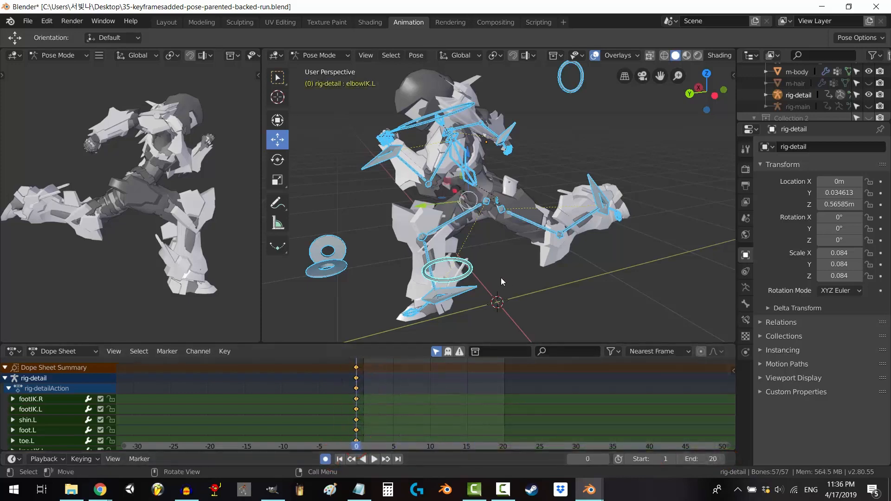
key("i")
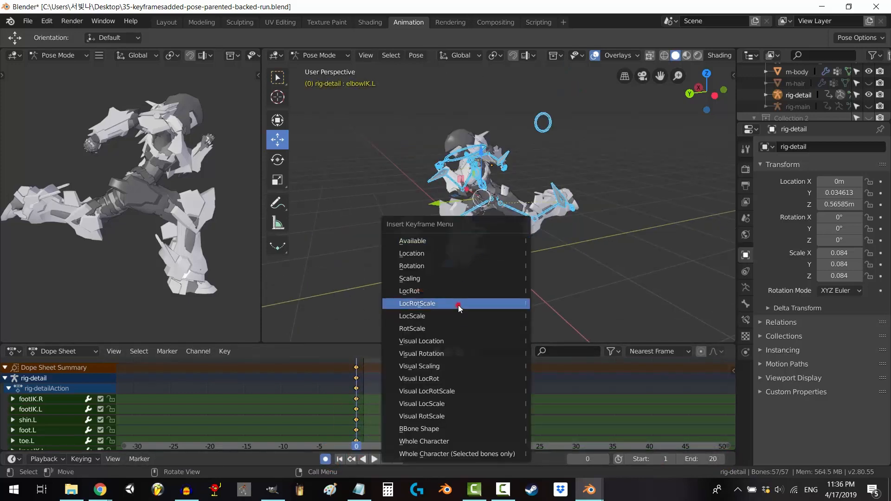
left_click(417, 303)
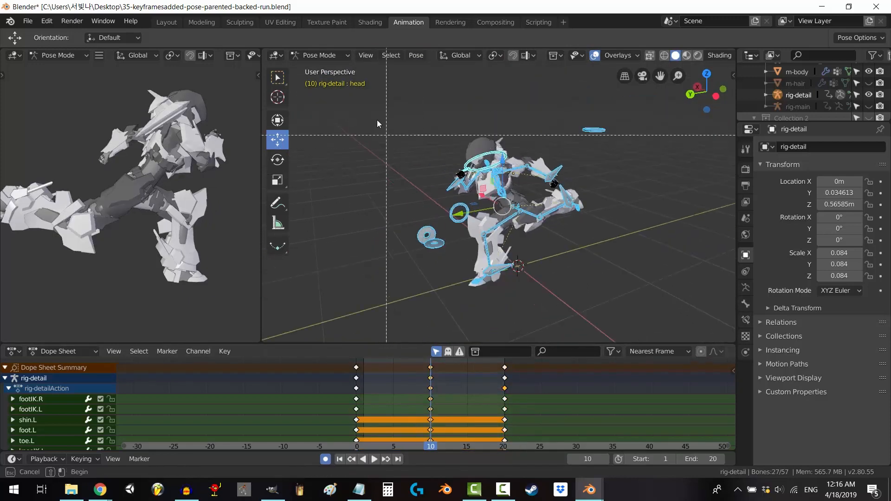
- Key LocRotScale at frame 10 and select all keyframes there for copying
key("i")
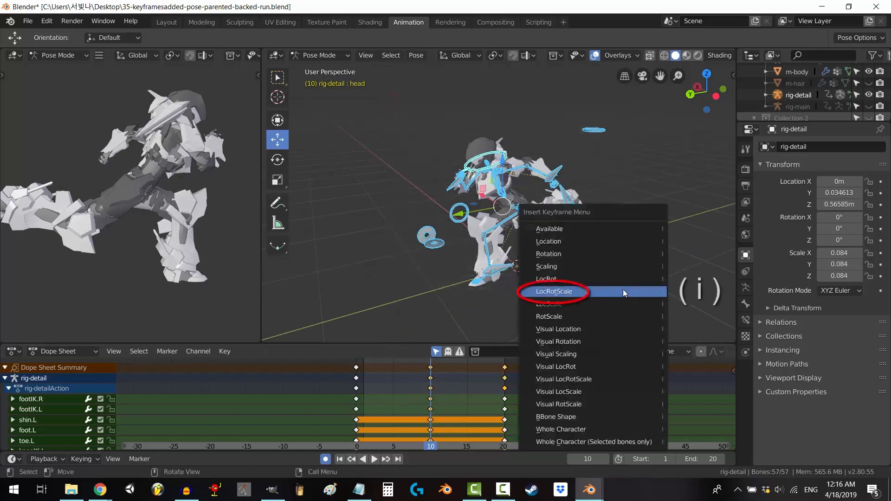
left_click(553, 291)
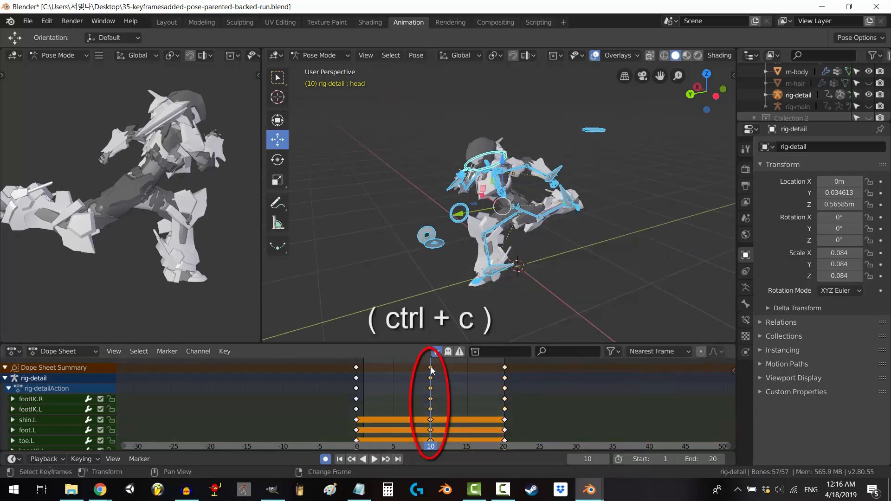
left_click(373, 459)
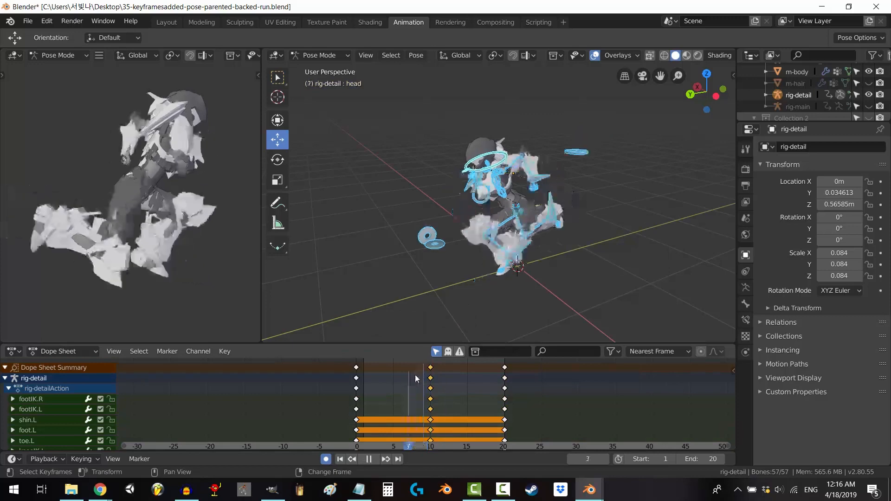
left_click(415, 447)
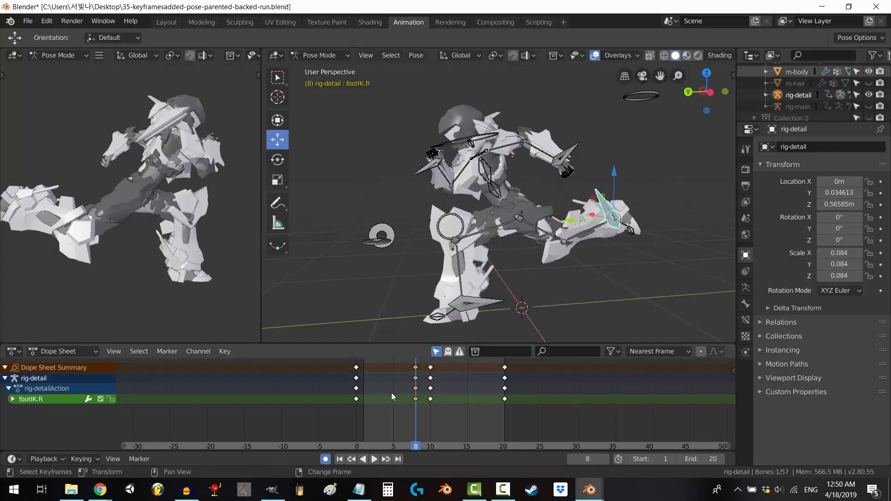
- Scrub back to frame 5 and key the right foot IK pose with LocRotScale
left_click_drag(416, 446, 392, 447)
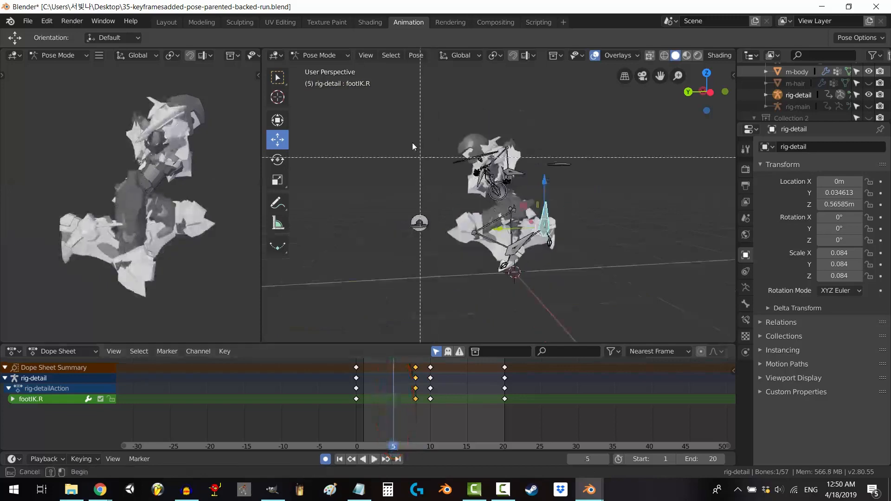
key("i")
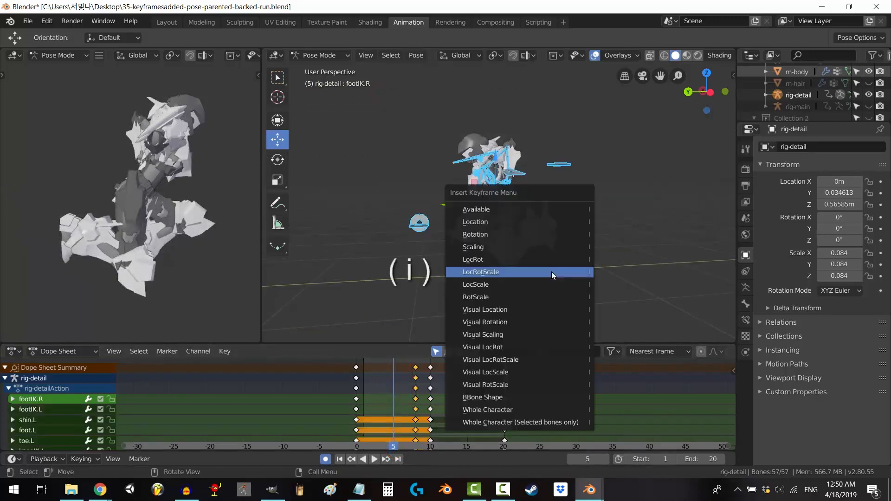
left_click(480, 272)
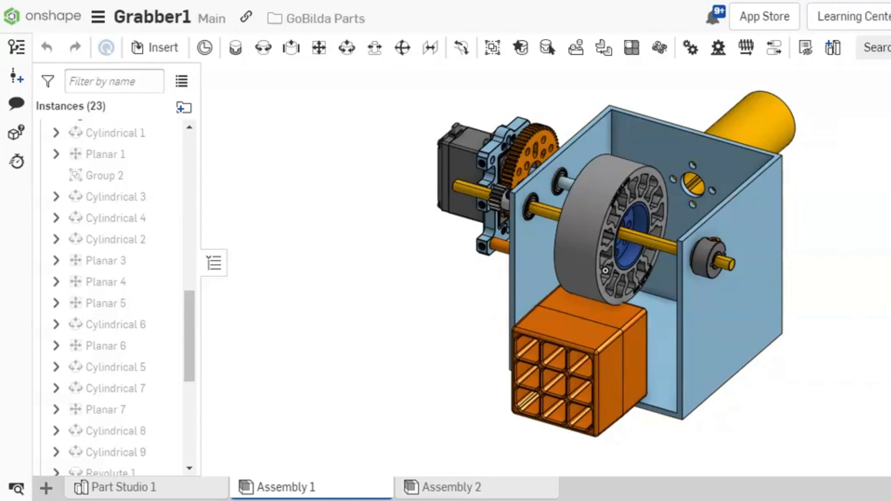
left_click(608, 239)
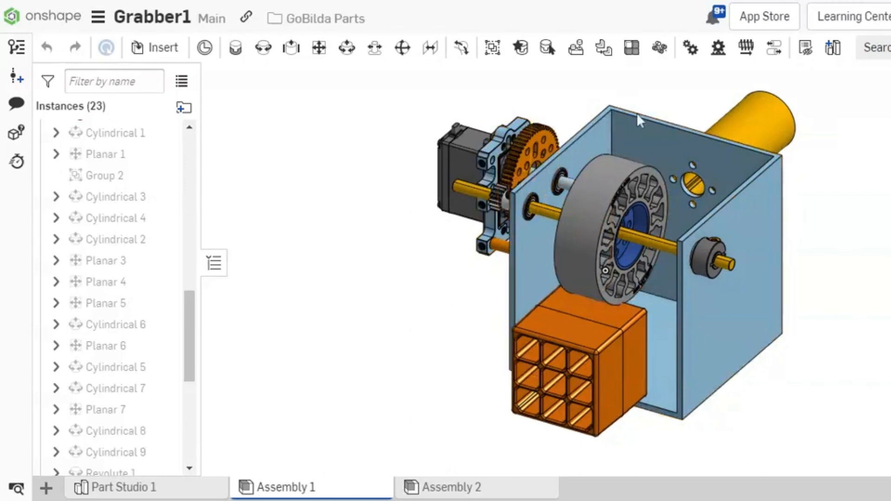
left_click(654, 153)
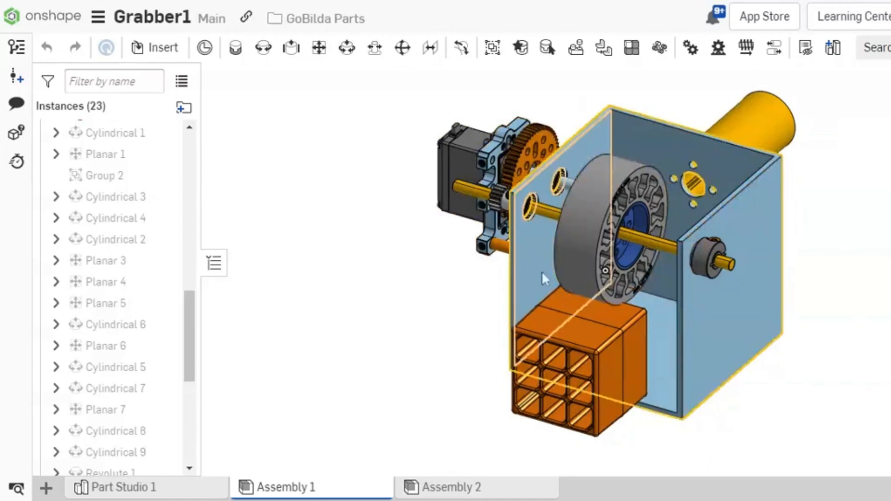
left_click(576, 341)
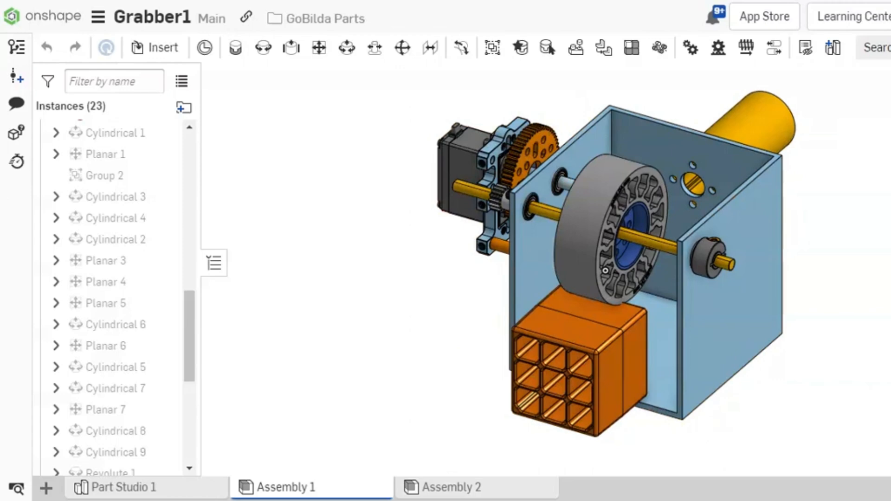
left_click(528, 150)
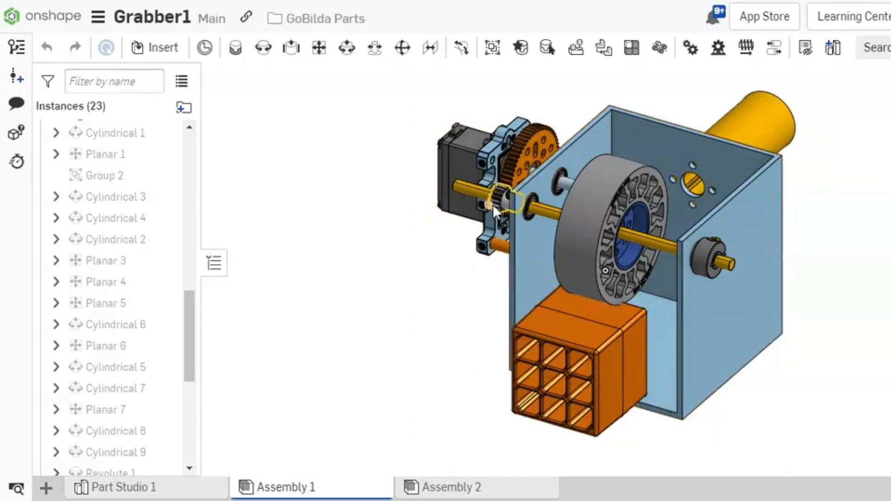
left_click(634, 161)
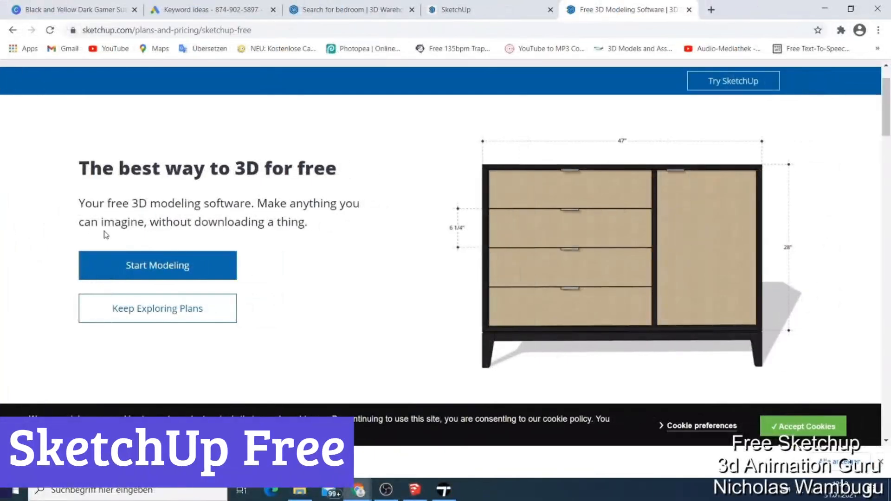
- Scroll the SketchUp Free page and launch the web modeller via Start Modeling
scroll("down", 3)
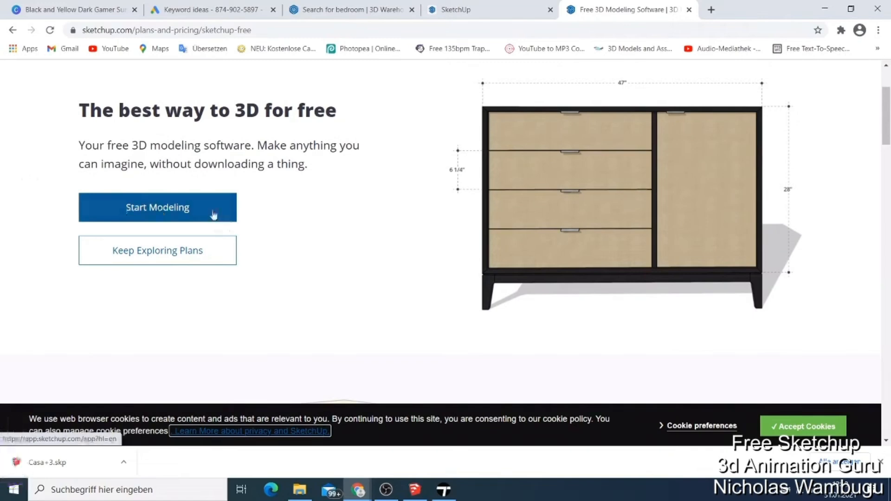
left_click(157, 207)
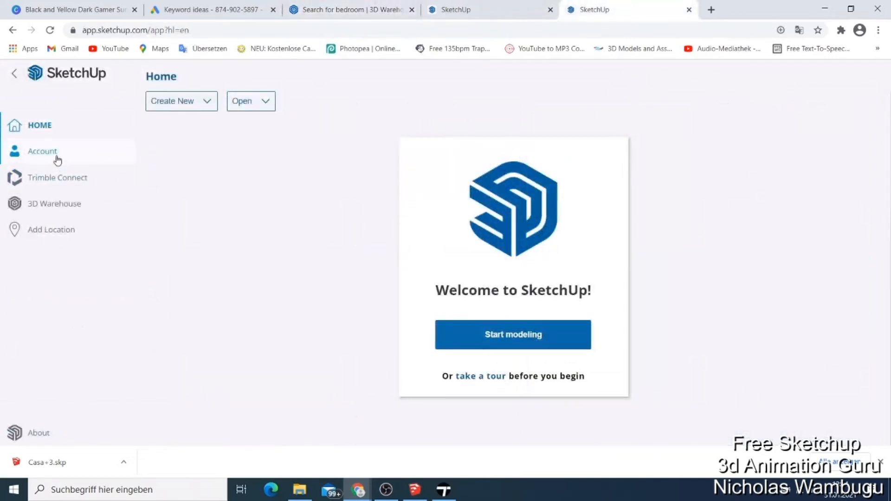
- Browse the SketchUp personal pricing plans from the account page, then return to the Casa+3 model
left_click(42, 151)
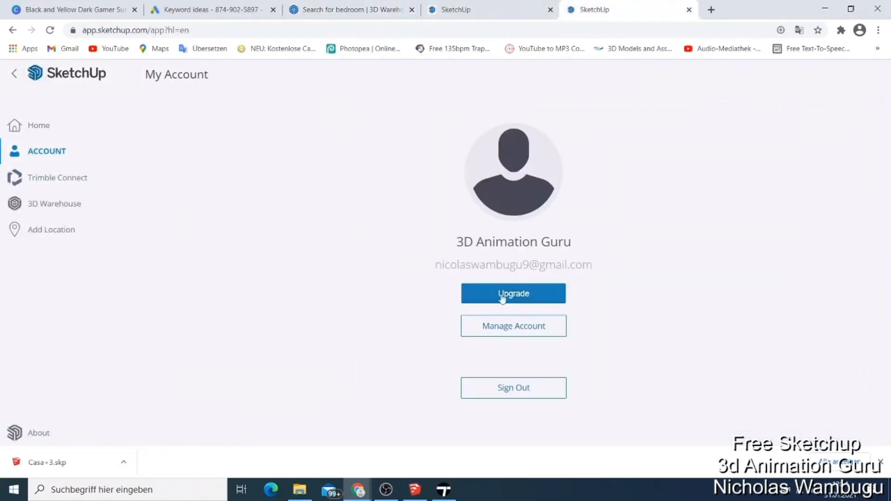
left_click(512, 293)
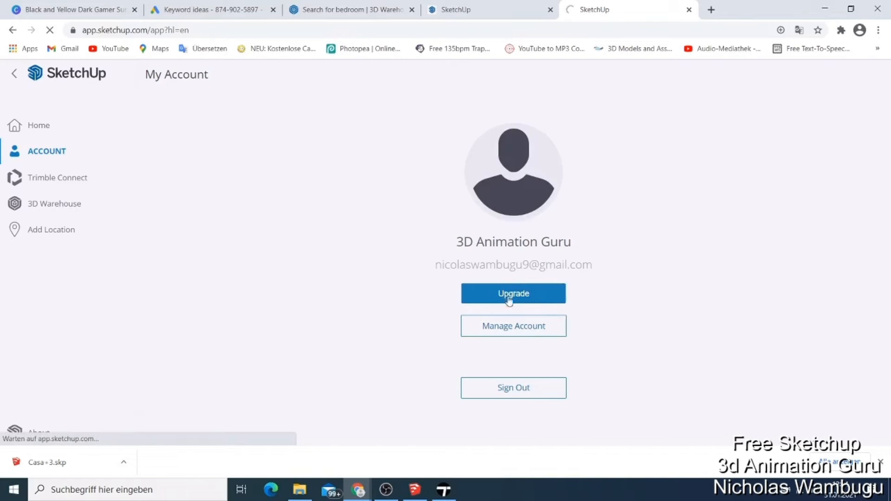
left_click(513, 294)
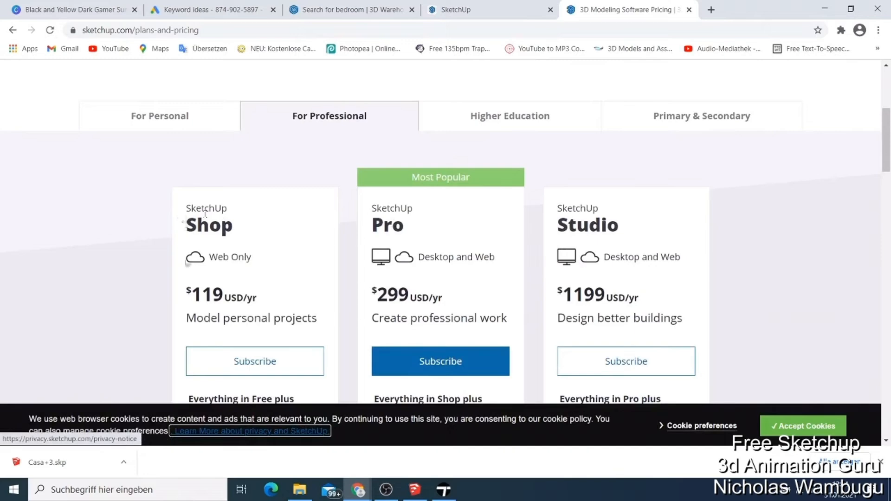
left_click(159, 116)
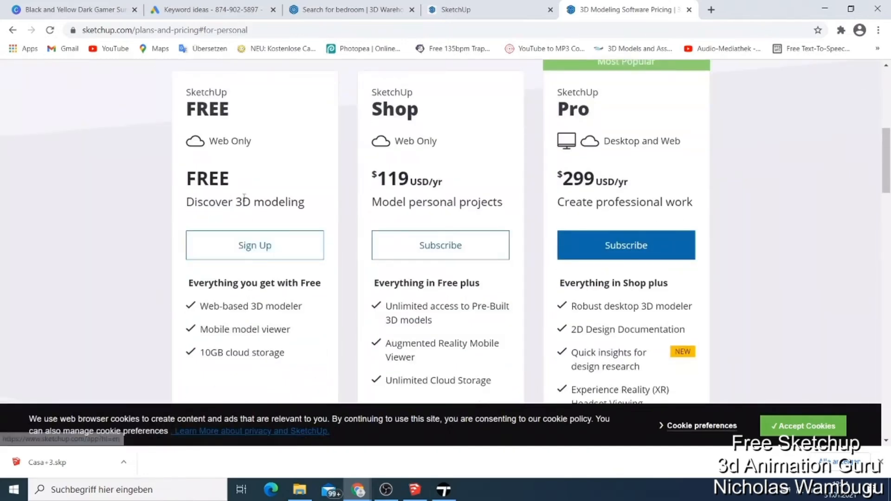
scroll("down", 3)
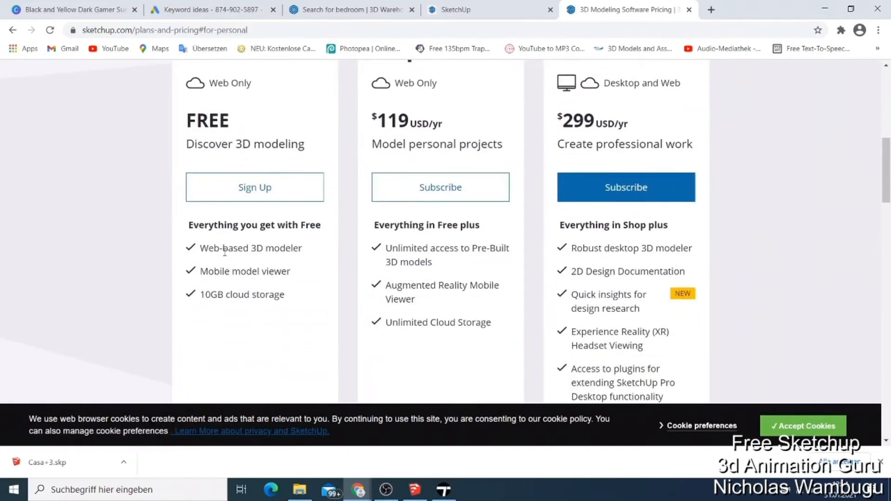
mouse_move(204, 265)
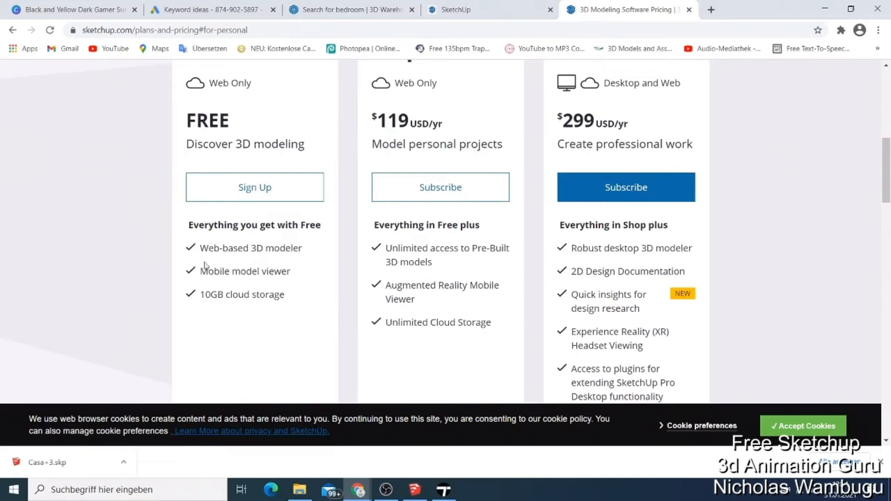
mouse_move(216, 283)
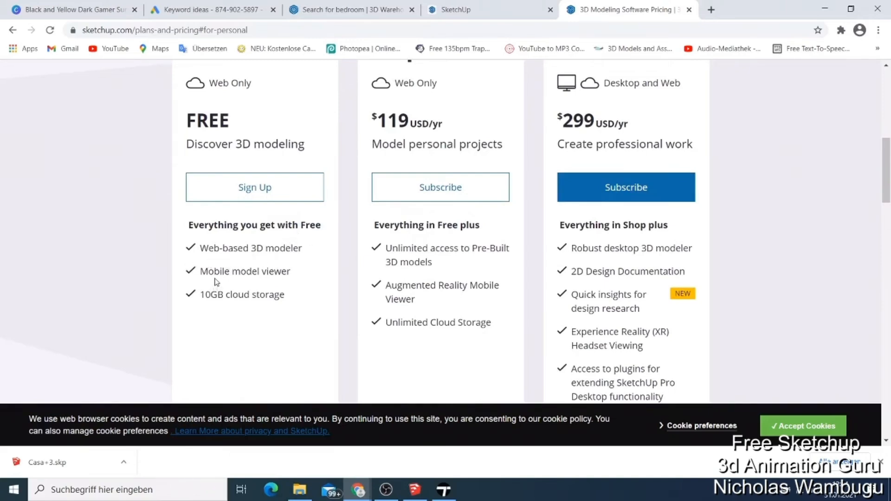
mouse_move(297, 221)
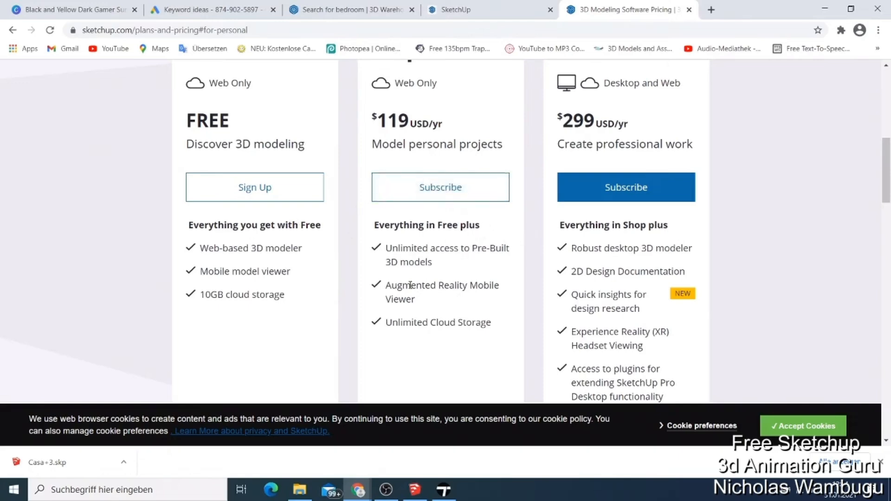
scroll("down", 3)
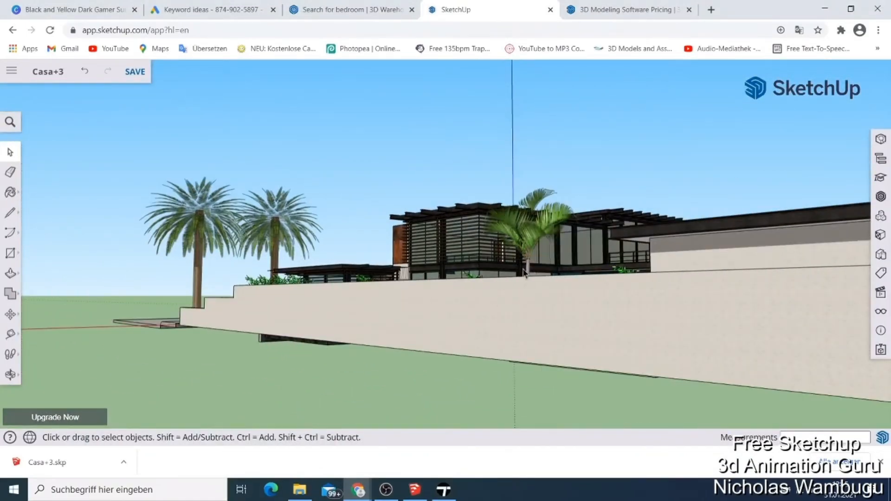
left_click(11, 72)
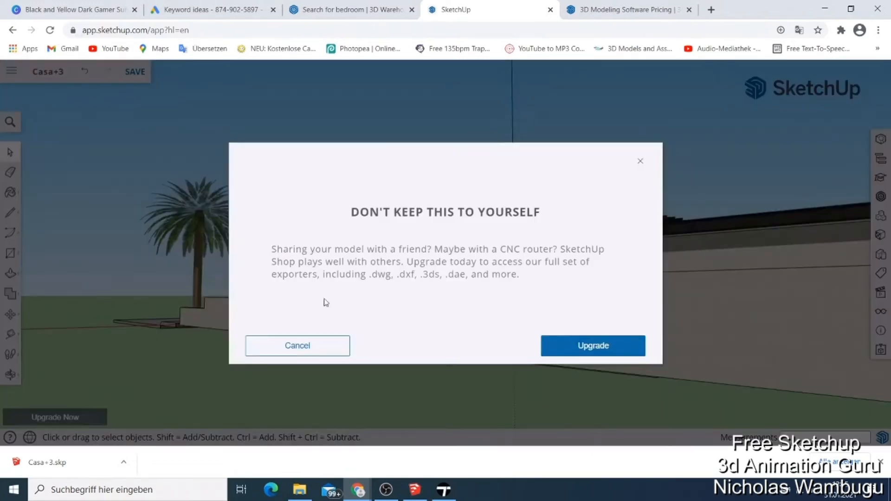
mouse_move(297, 346)
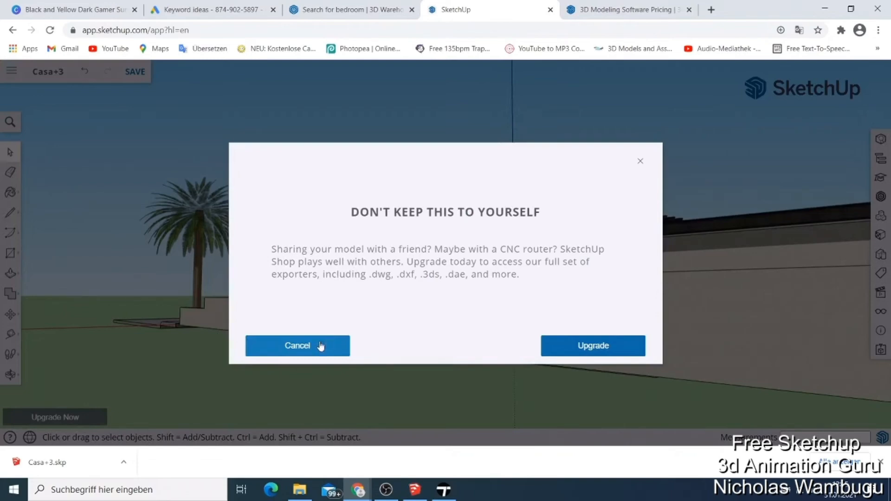
left_click(297, 346)
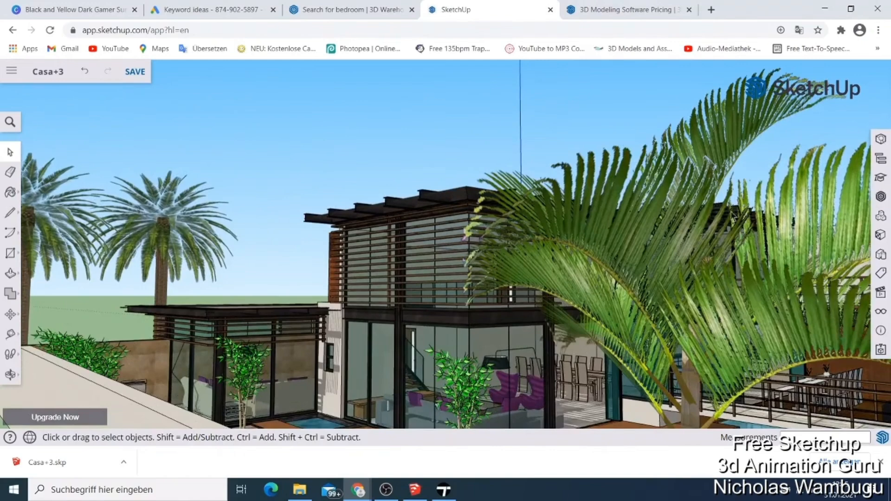
left_click(629, 10)
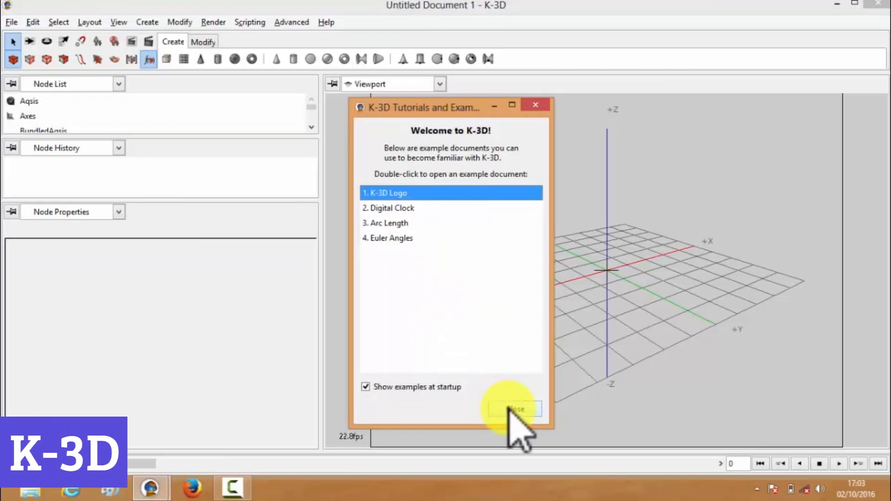
- Add a PolyCylinder with 25 segments around and 5 segments along its height
left_click(514, 409)
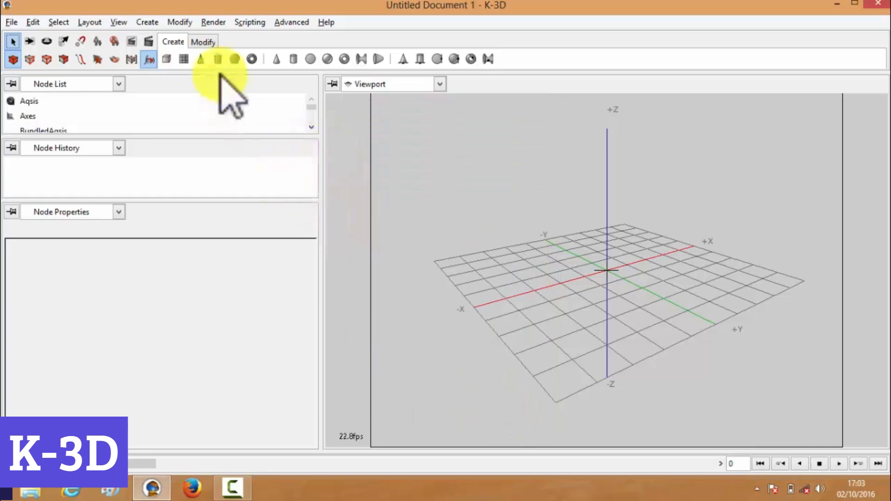
left_click(217, 58)
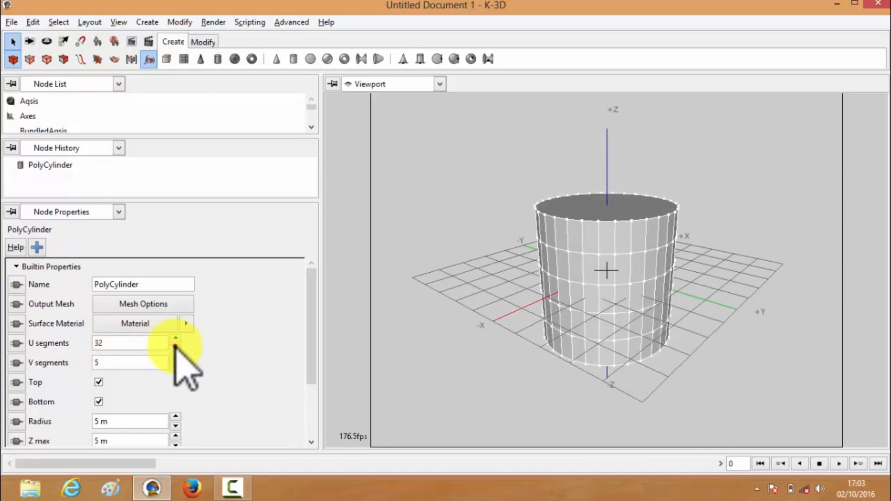
left_click(176, 346)
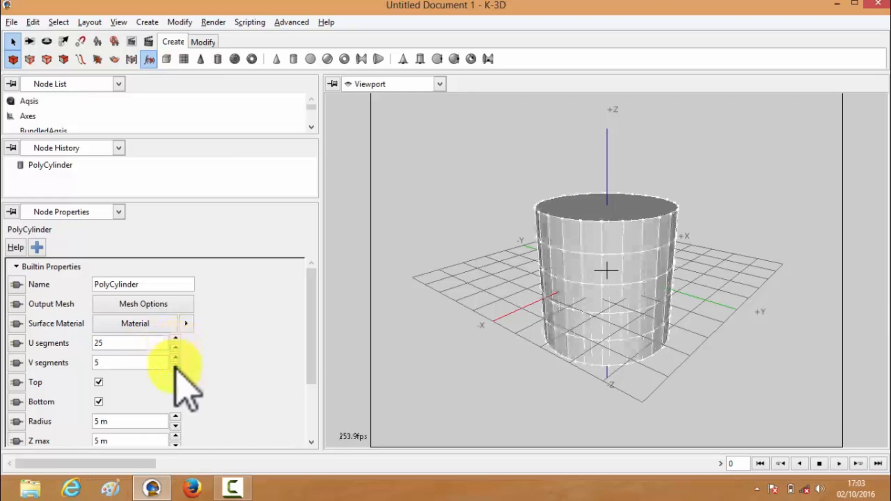
left_click(176, 366)
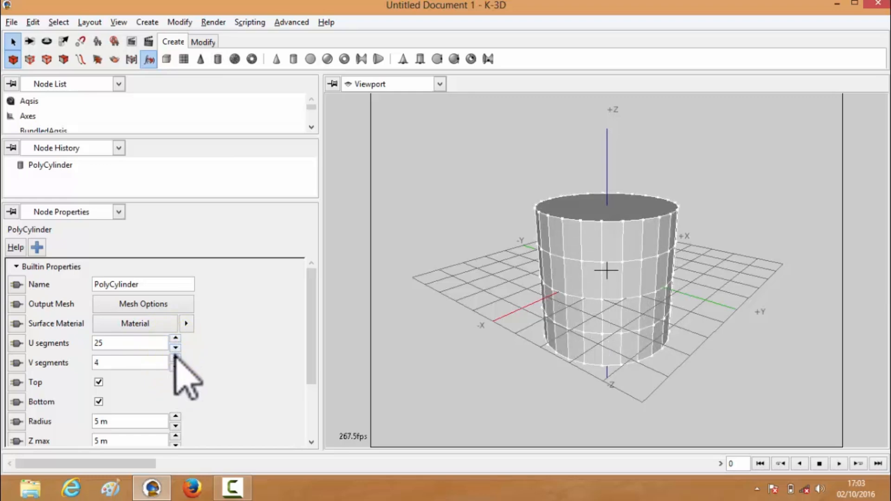
left_click(176, 359)
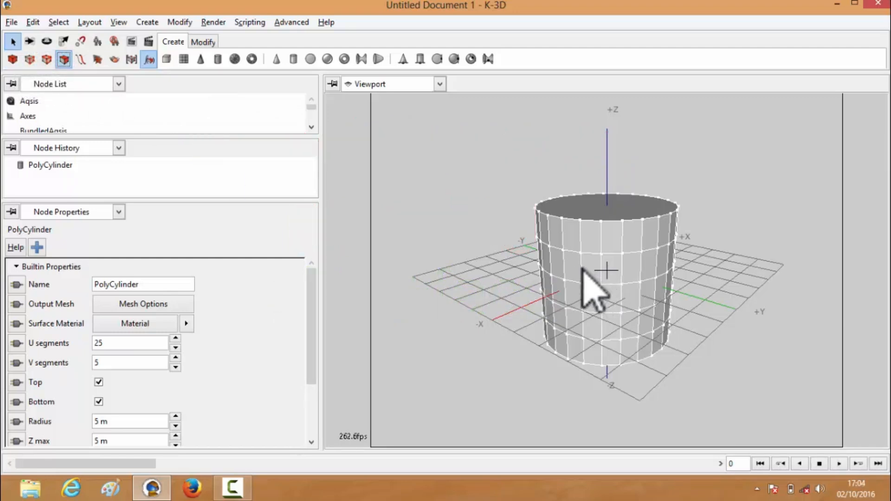
- Select two faces on the cylinder's side, one upper and one lower
left_click(591, 267)
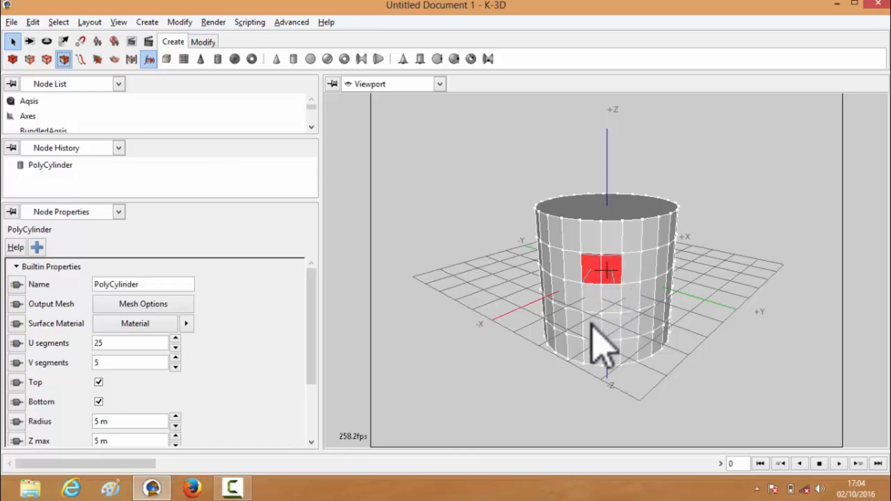
left_click(599, 353)
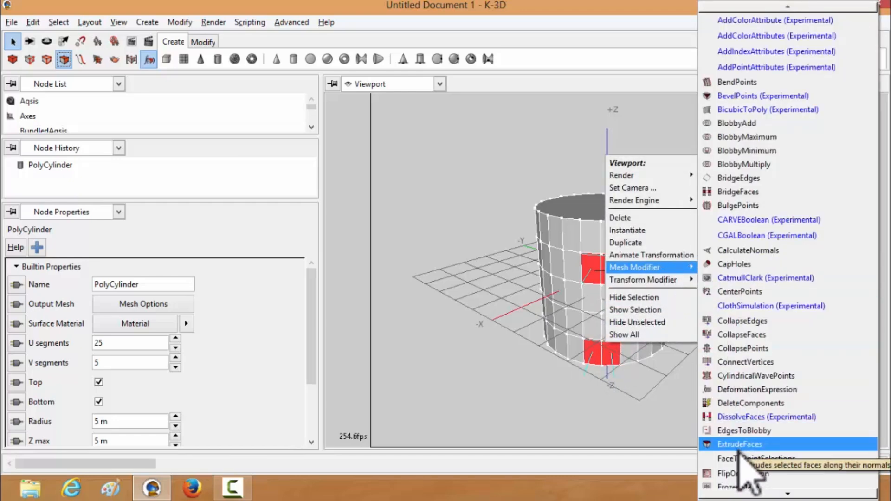
- Extrude the two selected faces with an ExtrudeFaces modifier at distance 4.5 m
left_click(740, 444)
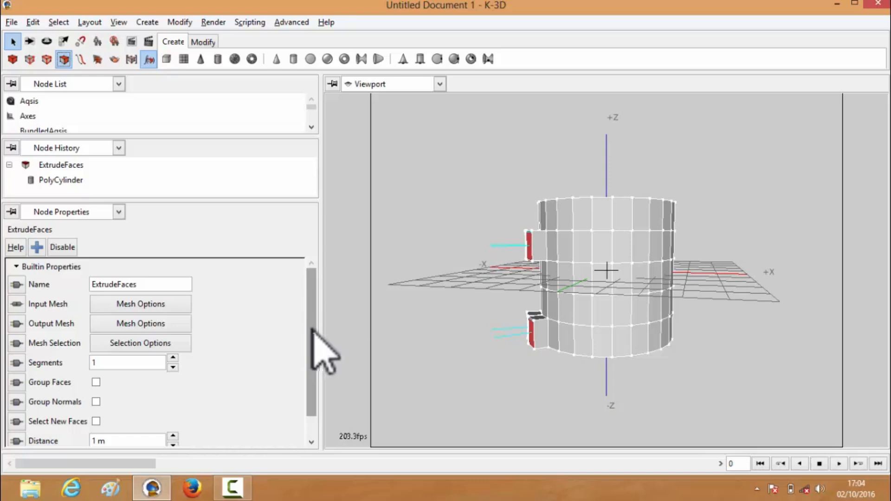
scroll("down", 3)
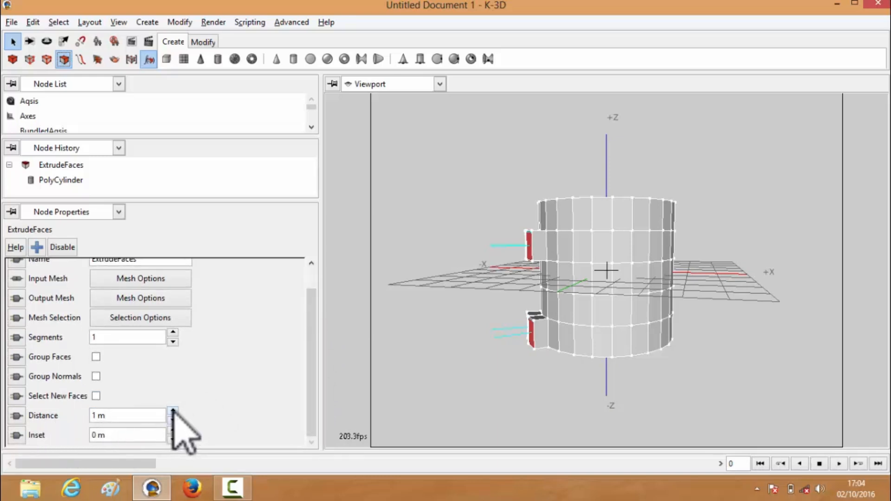
left_click(173, 412)
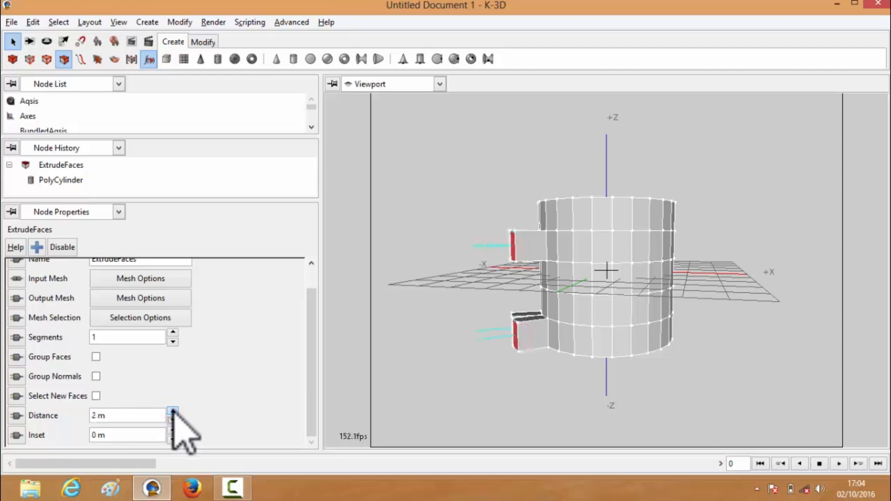
left_click(173, 411)
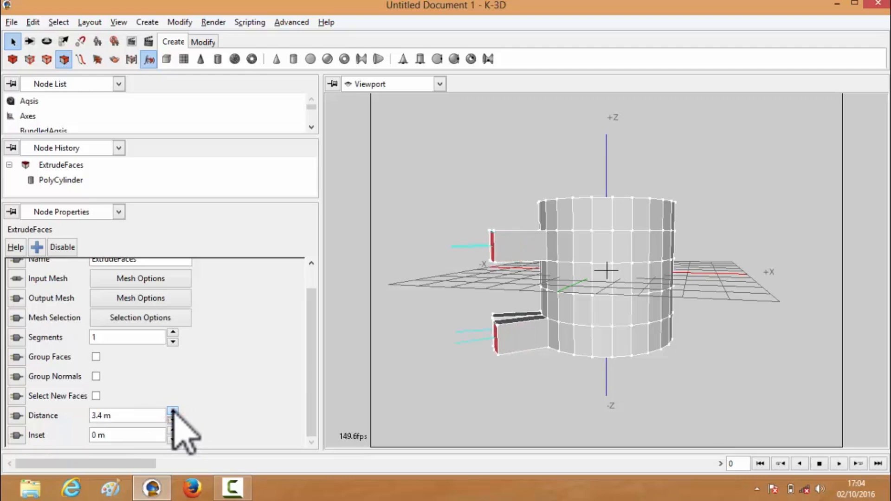
left_click(173, 410)
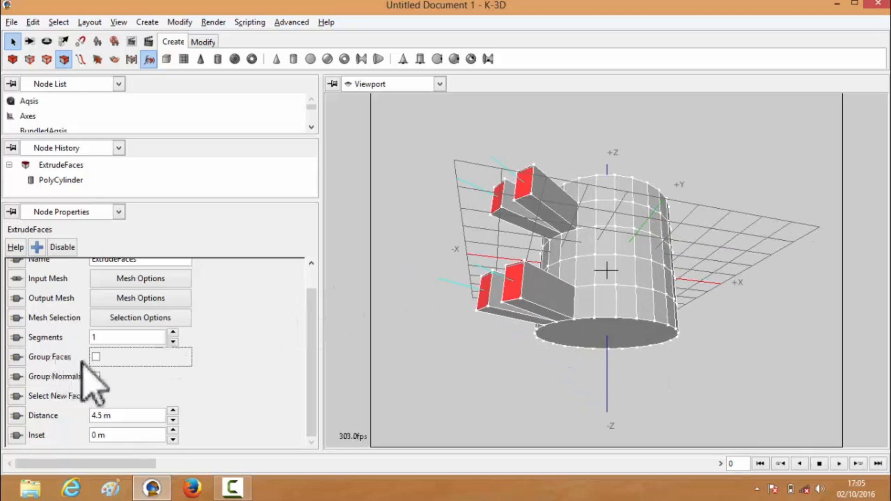
- Enable Group Faces and Group Normals and set the extrusion to 4 segments
left_click(96, 356)
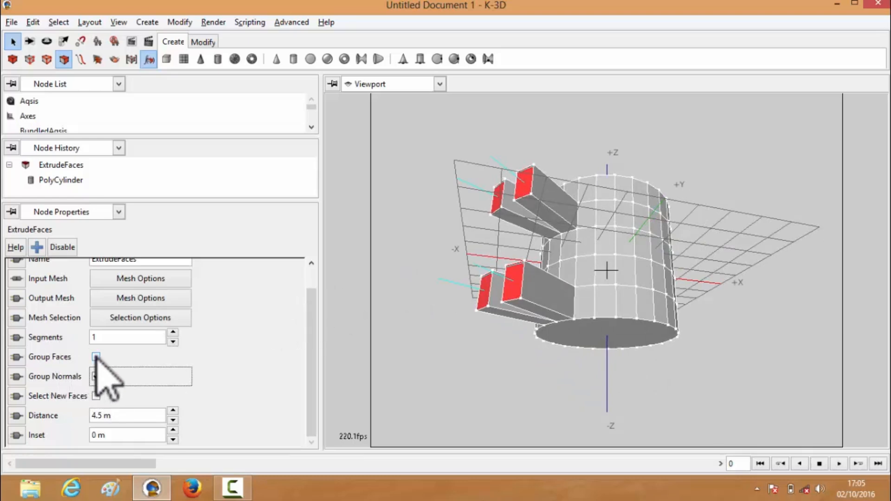
left_click(96, 357)
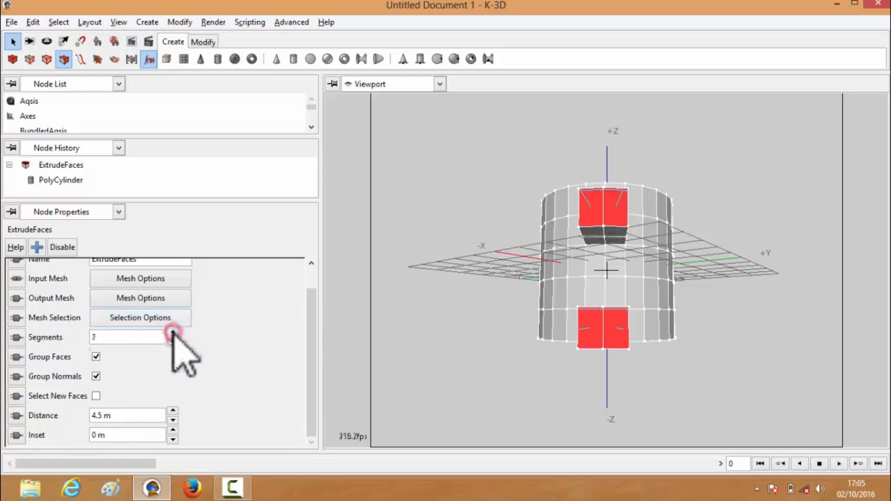
left_click(173, 333)
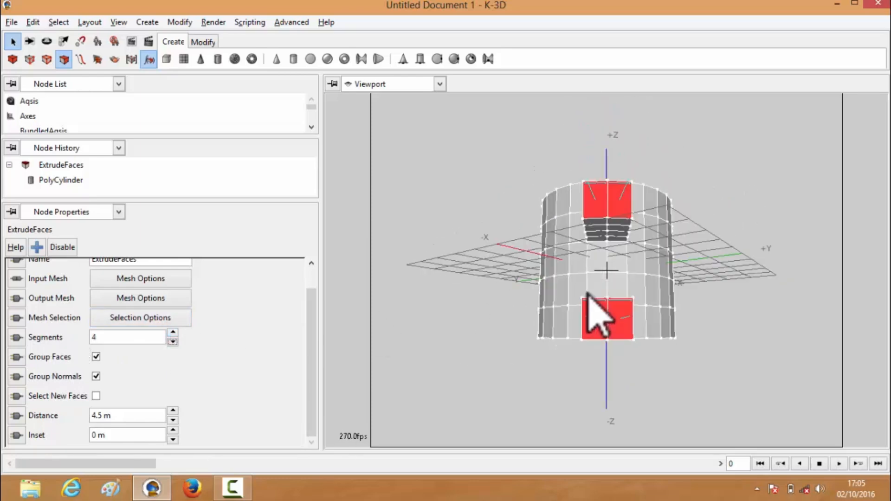
left_click(173, 341)
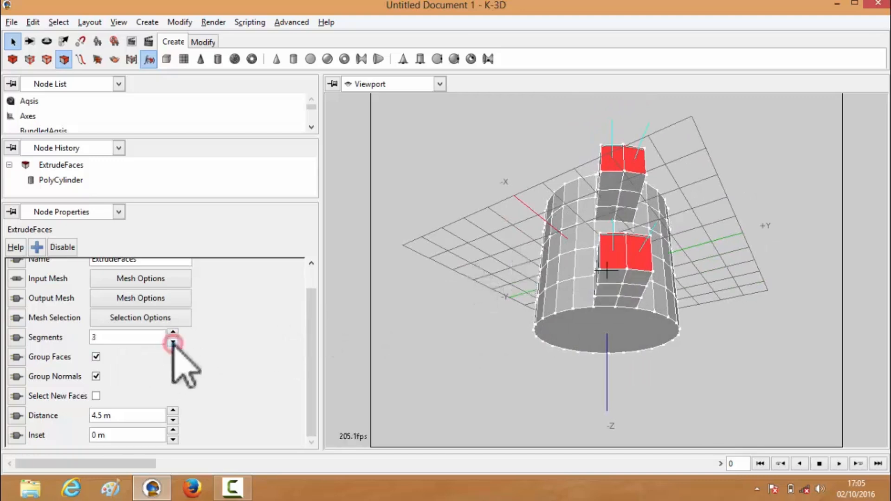
left_click(173, 333)
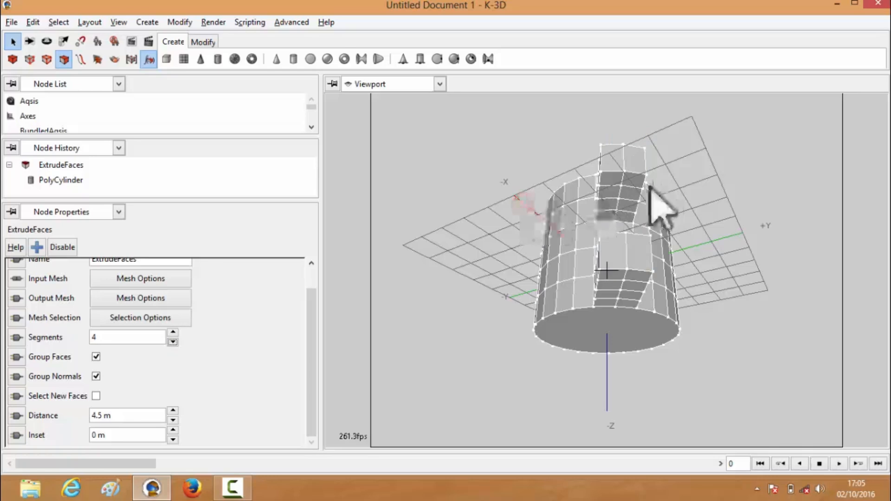
- Select a face on the extruded geometry and add a DissolveFaces modifier
left_click(611, 182)
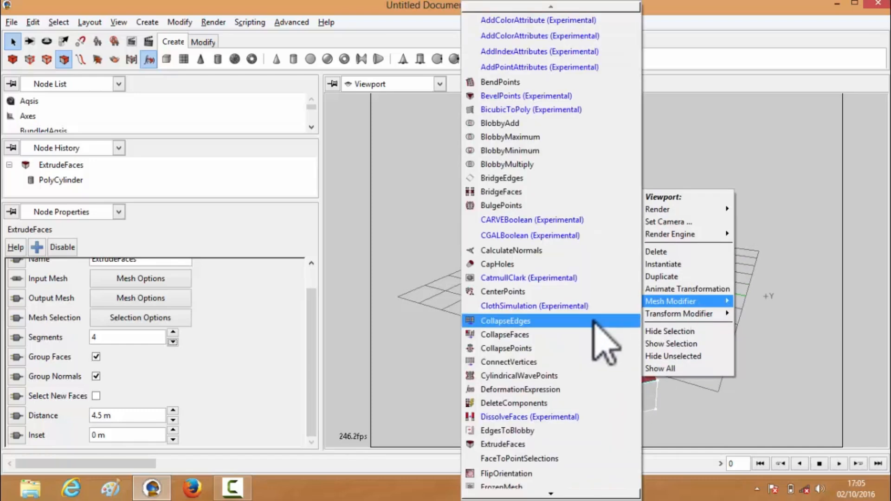
left_click(529, 417)
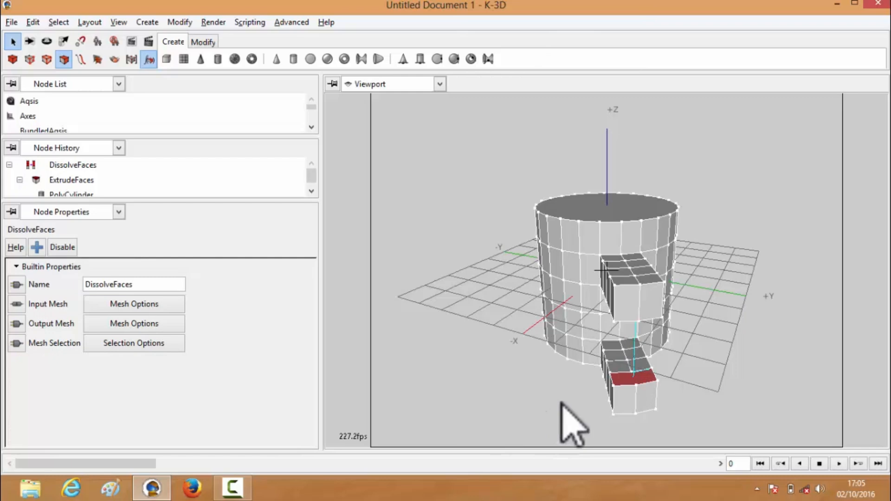